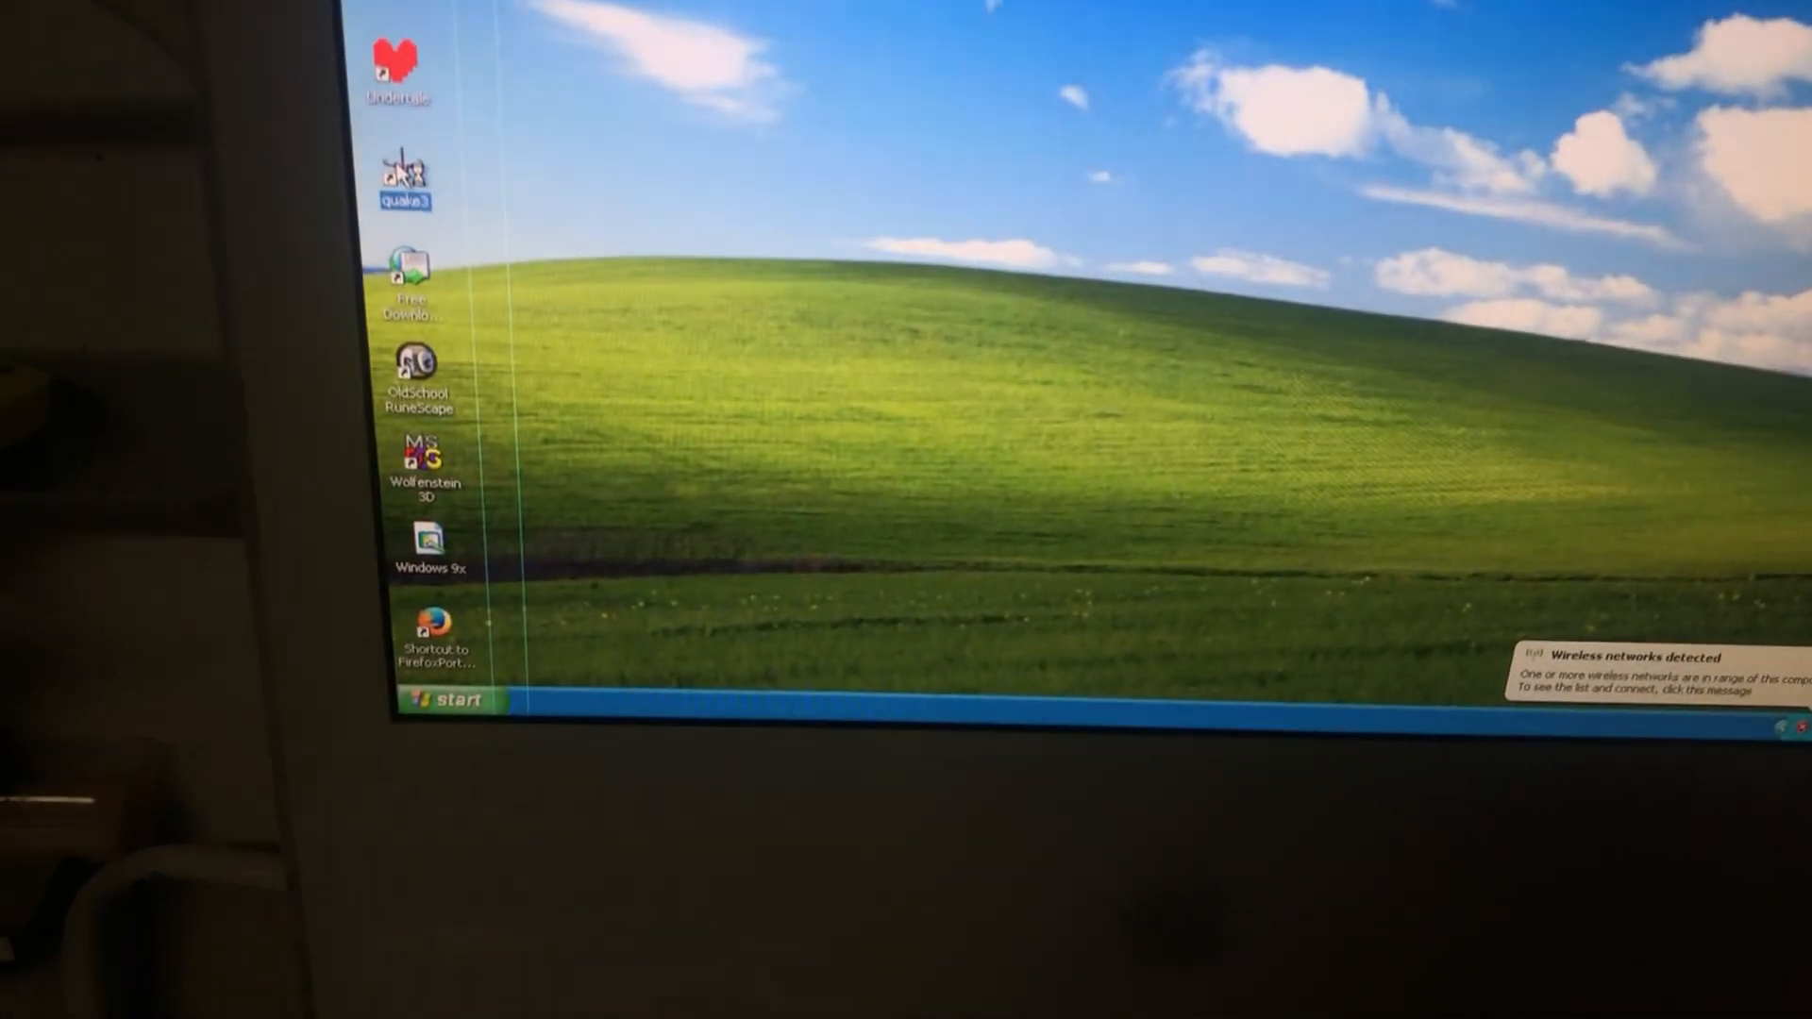
Launch quake3 from the desktop and start the Q3DM7 skirmish against Daemia, Visor, Grunt and Stripe
double_click(400, 174)
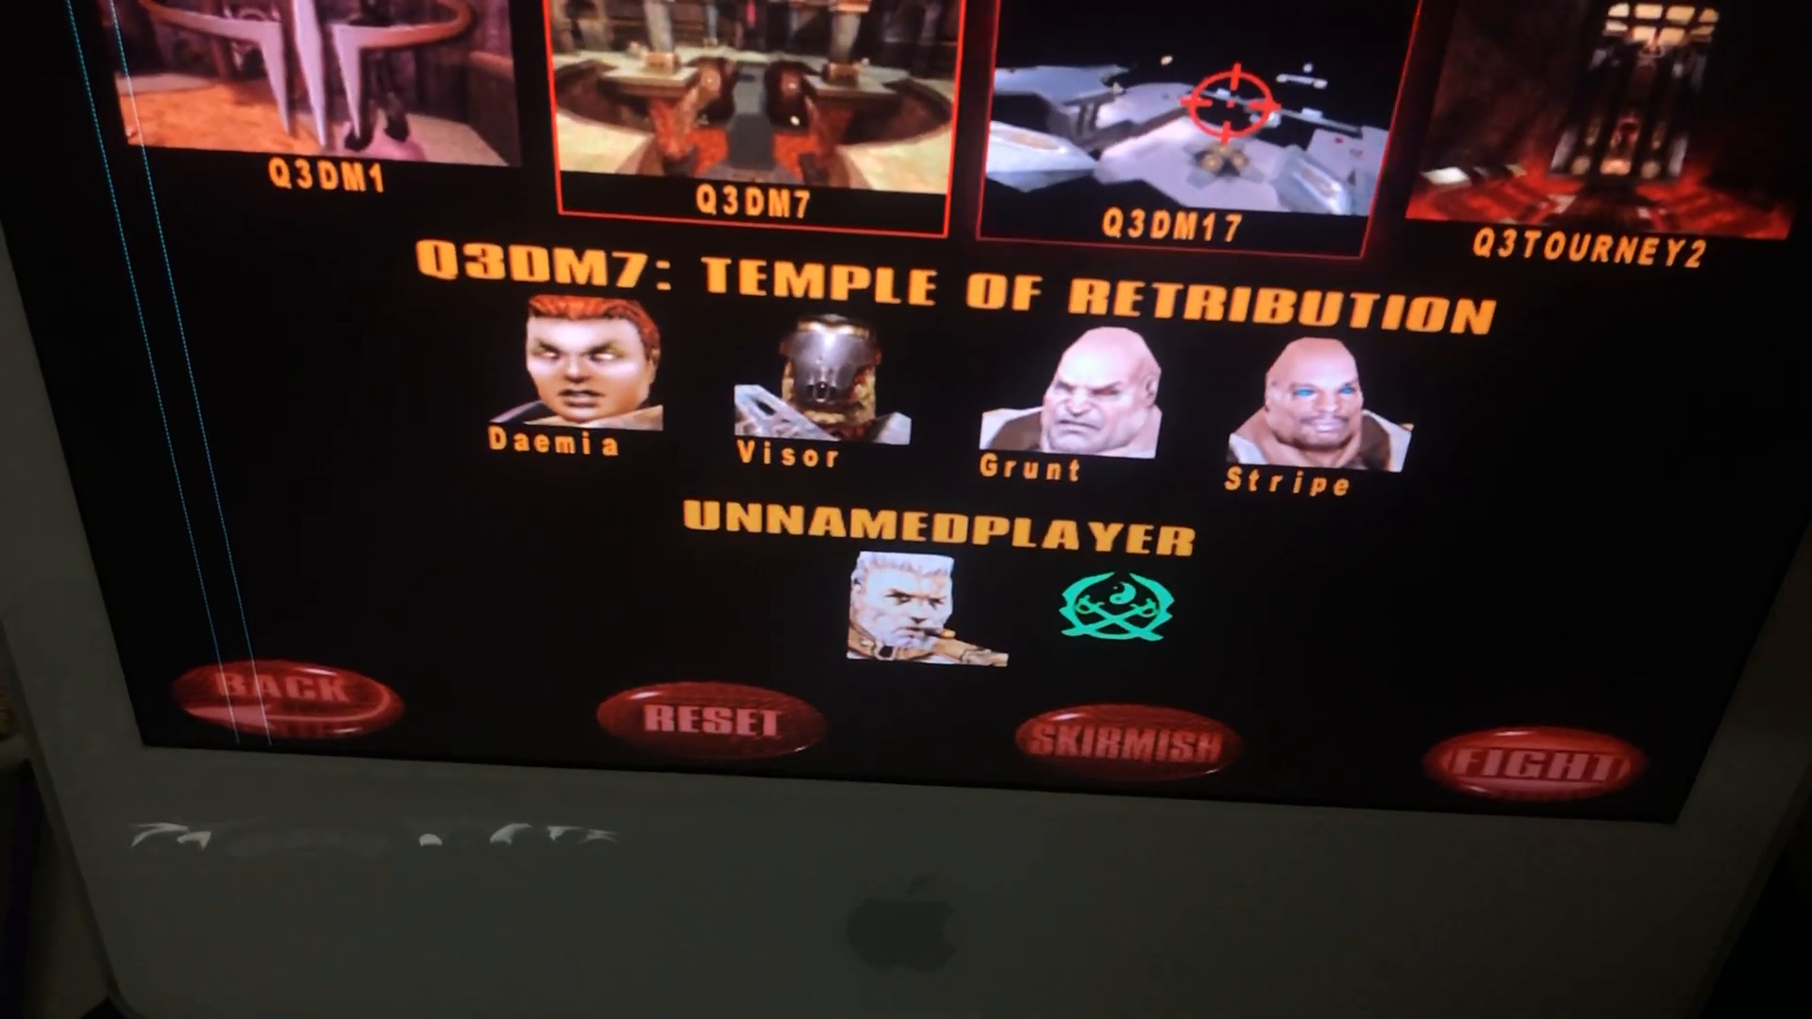
left_click(1172, 104)
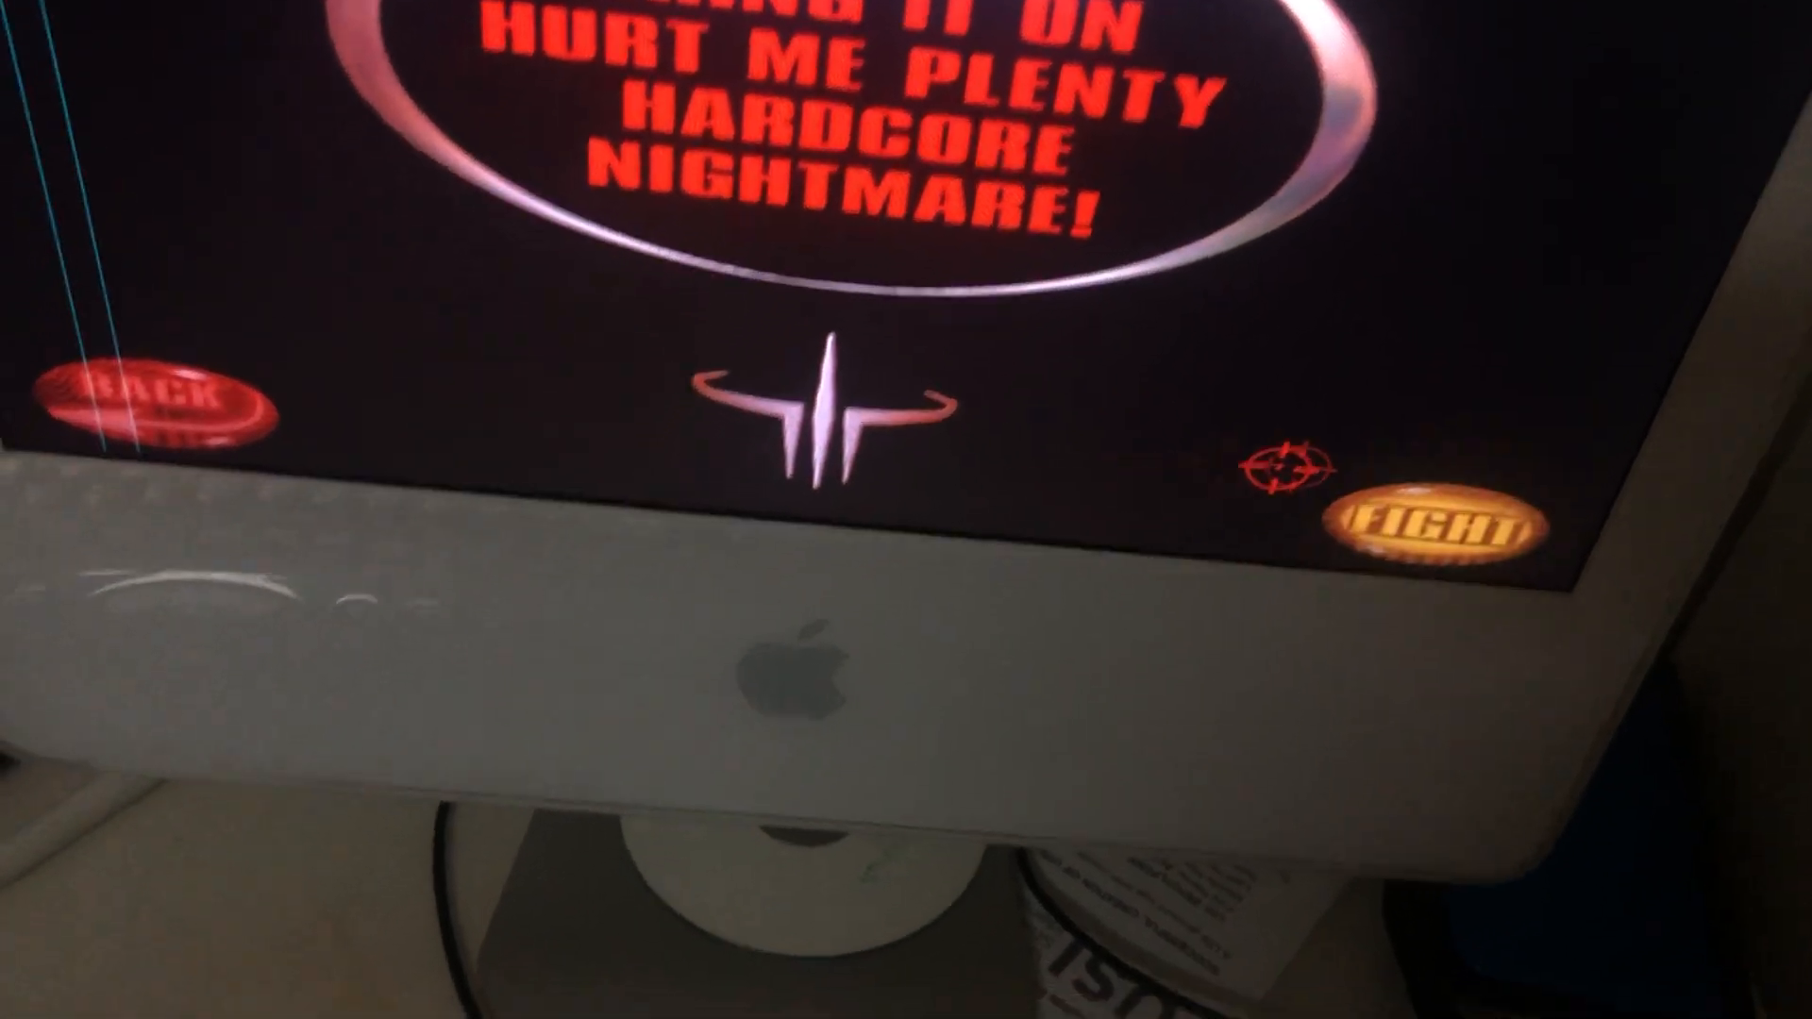
left_click(1440, 523)
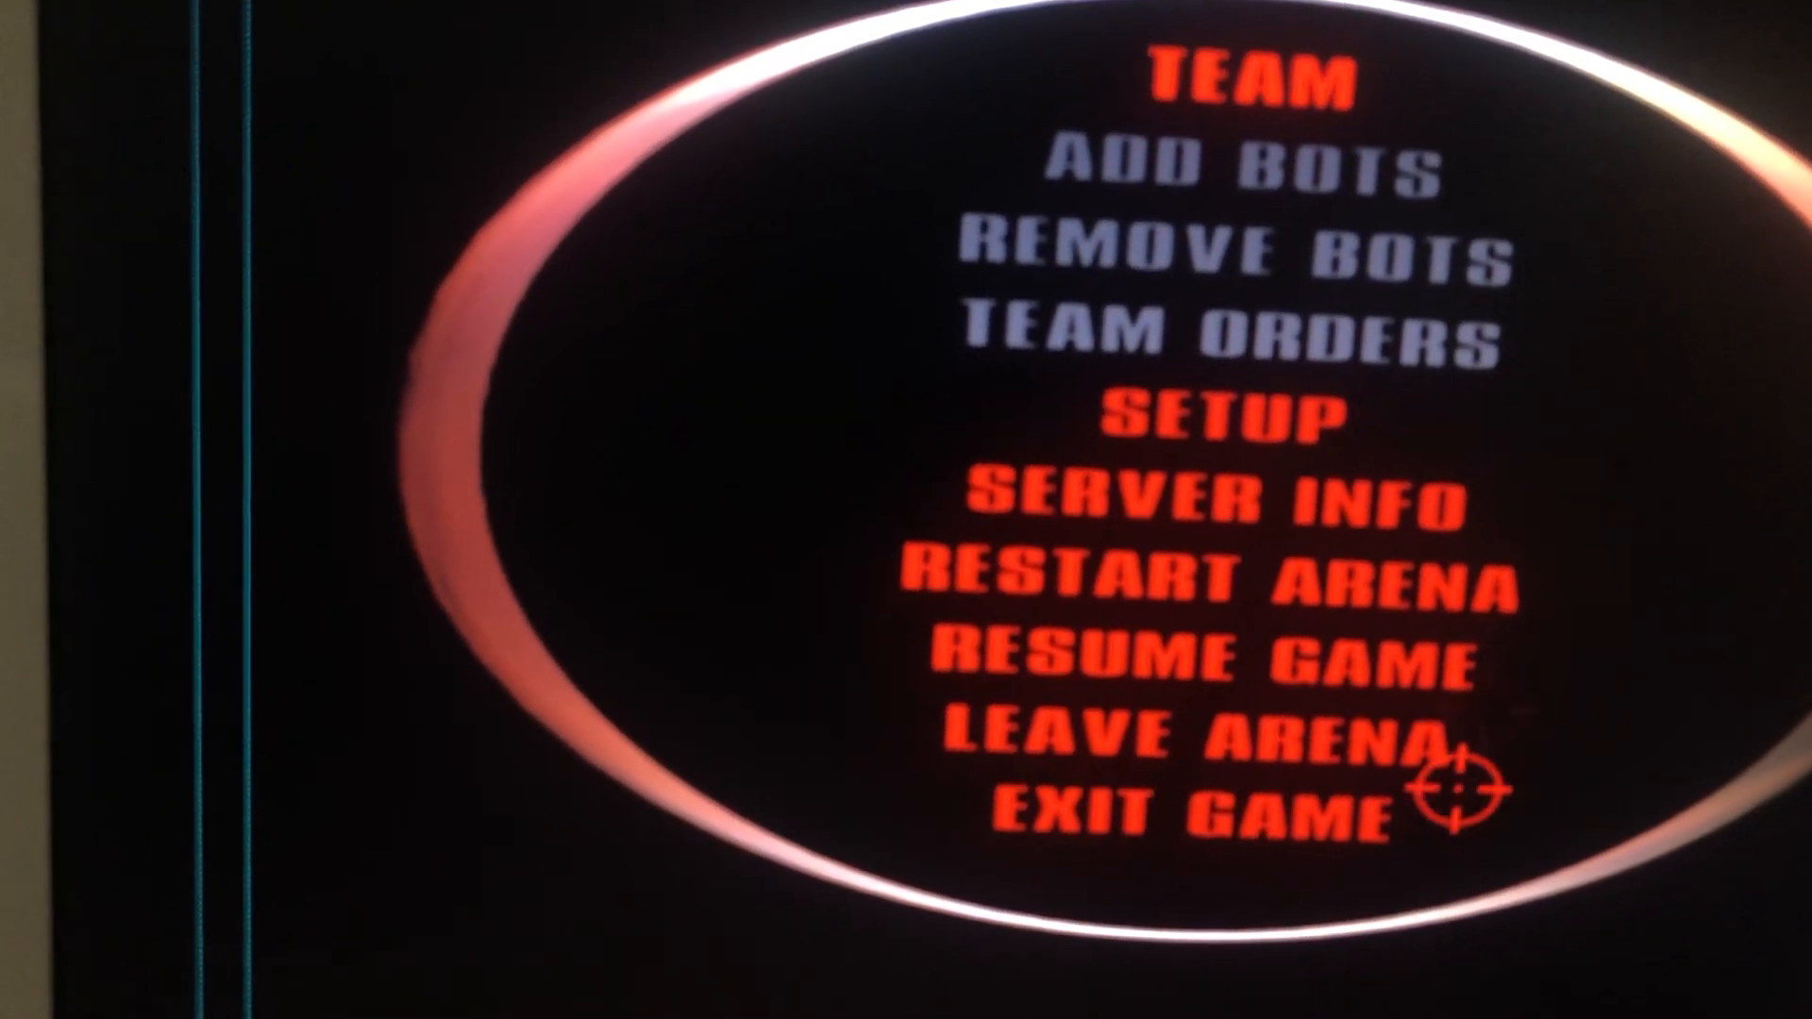
Exit Quake III and dismiss the Windows Security Alert about quake3
left_click(1154, 796)
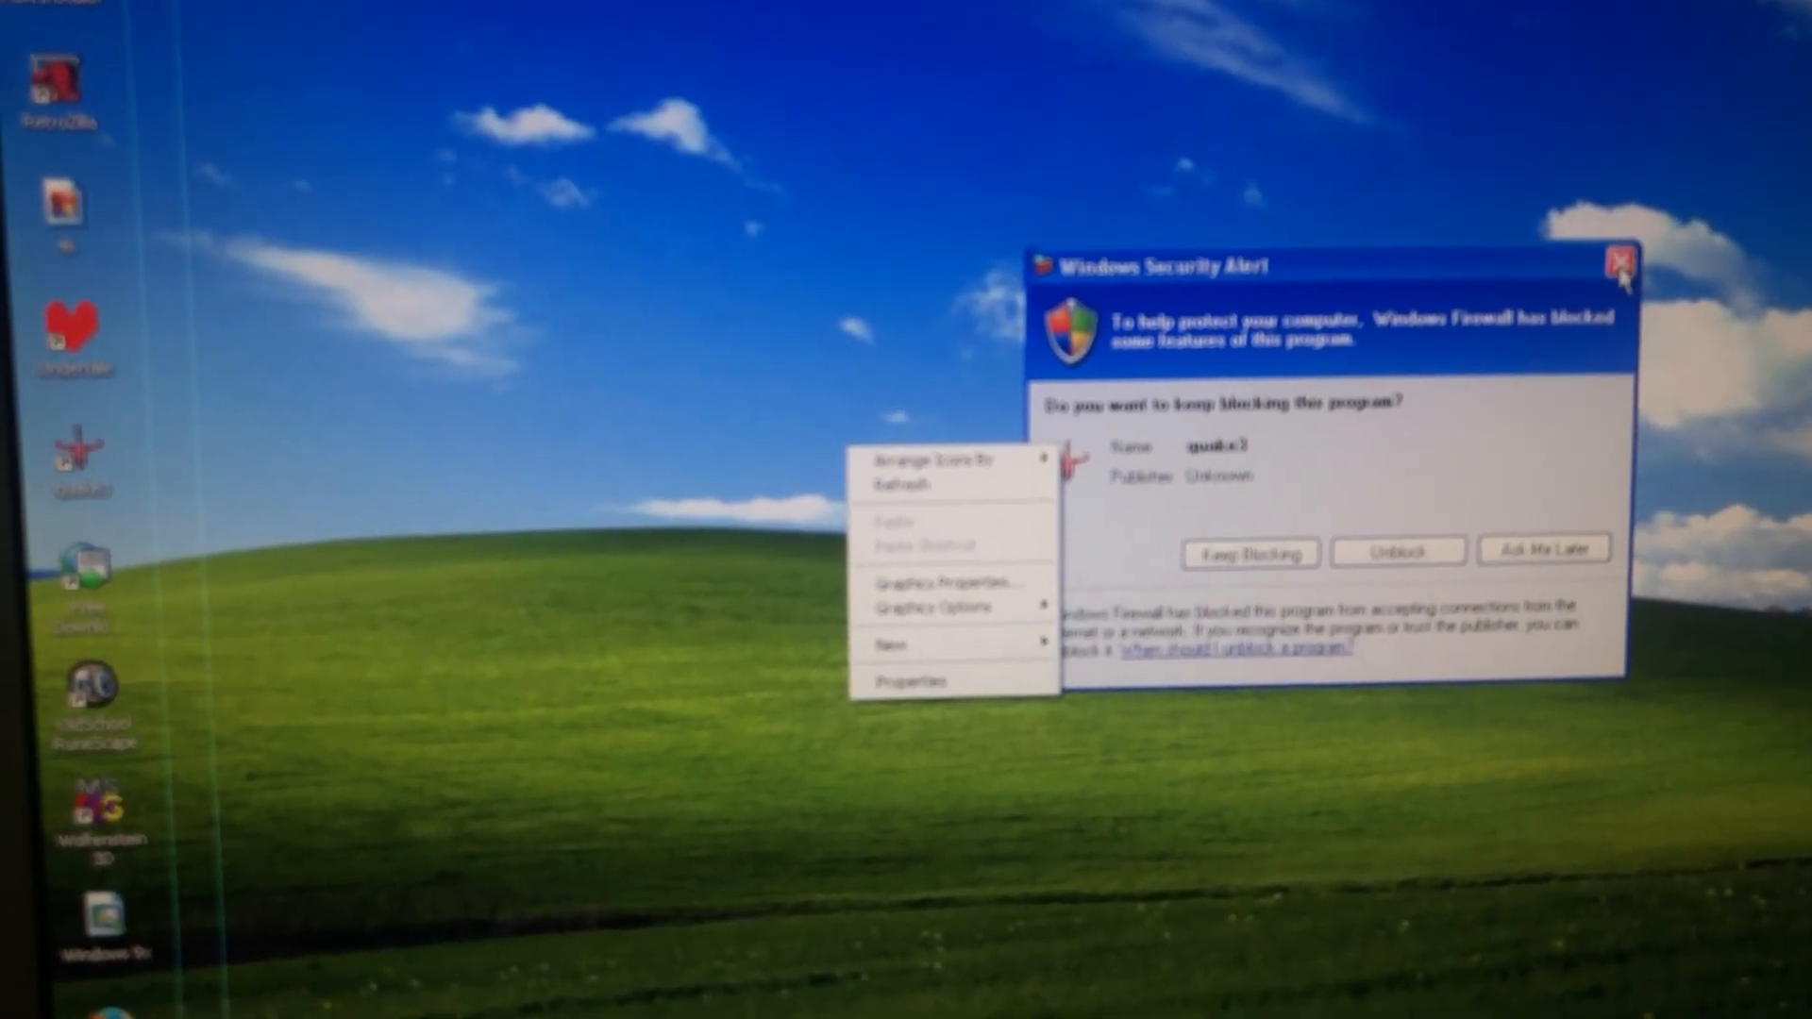
left_click(1619, 258)
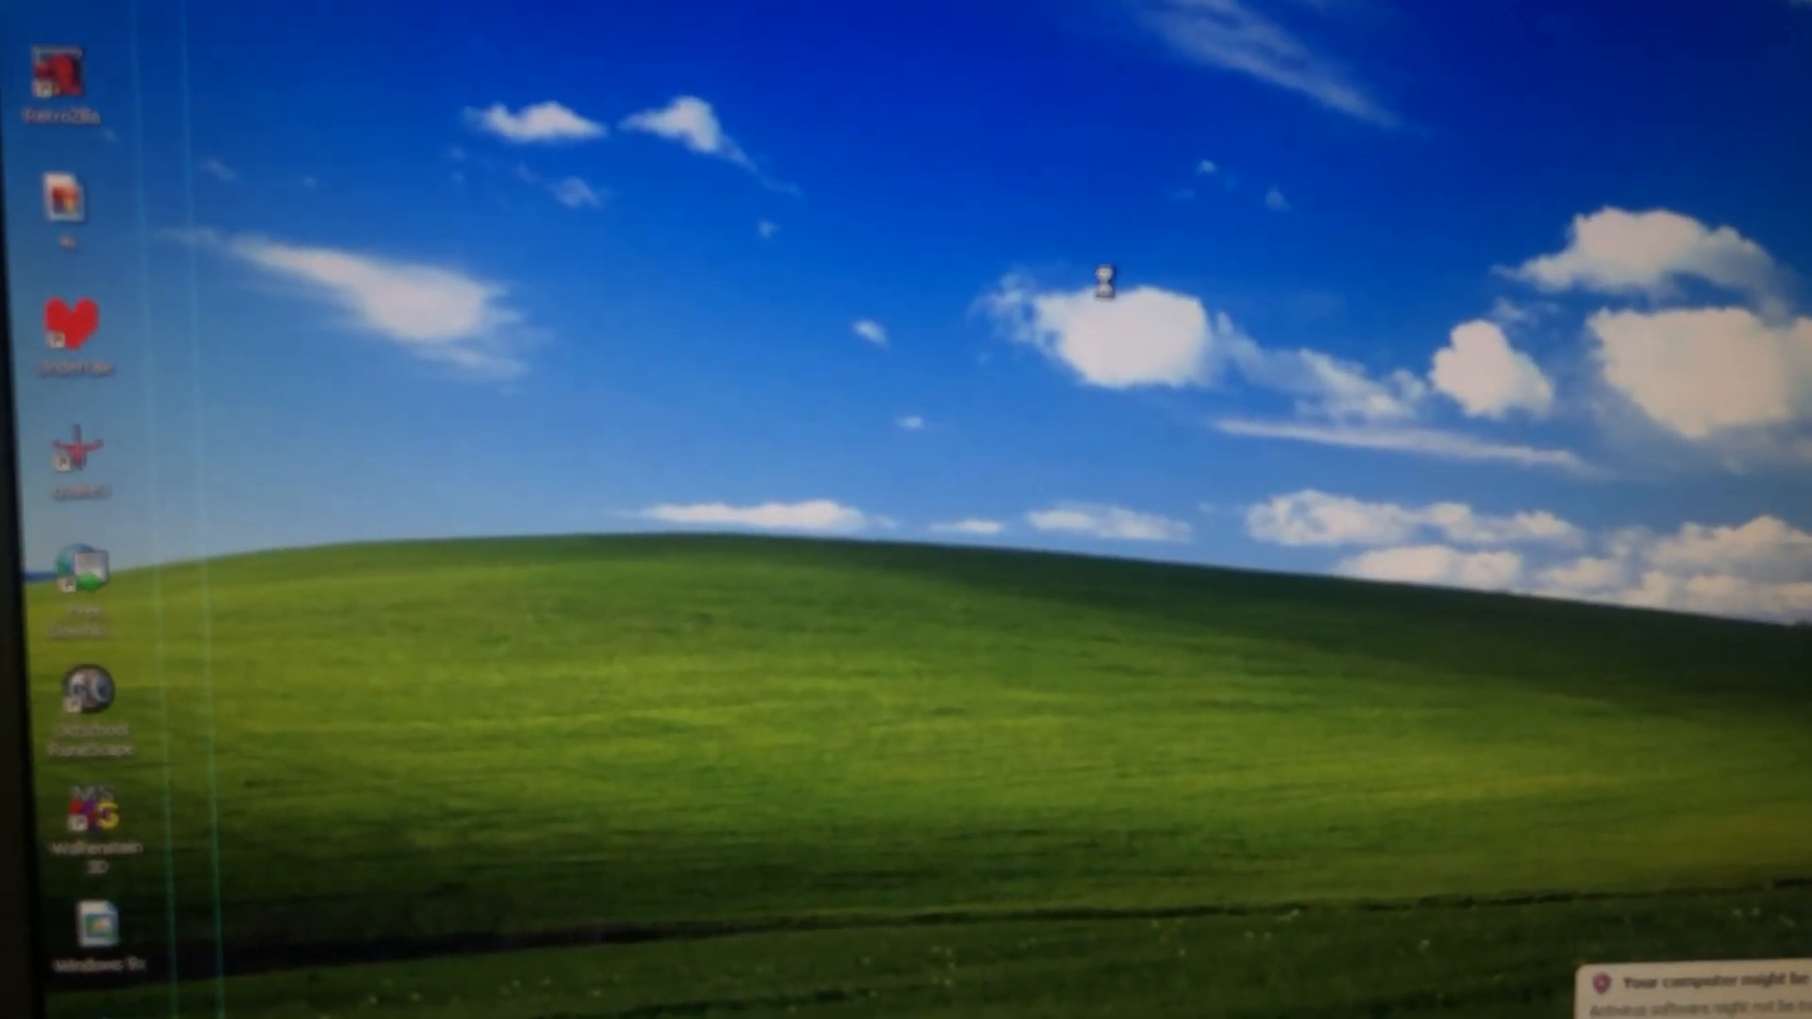
From the desktop context menu reach Properties and bring up the DirectX Diagnostic Tool
right_click(1110, 279)
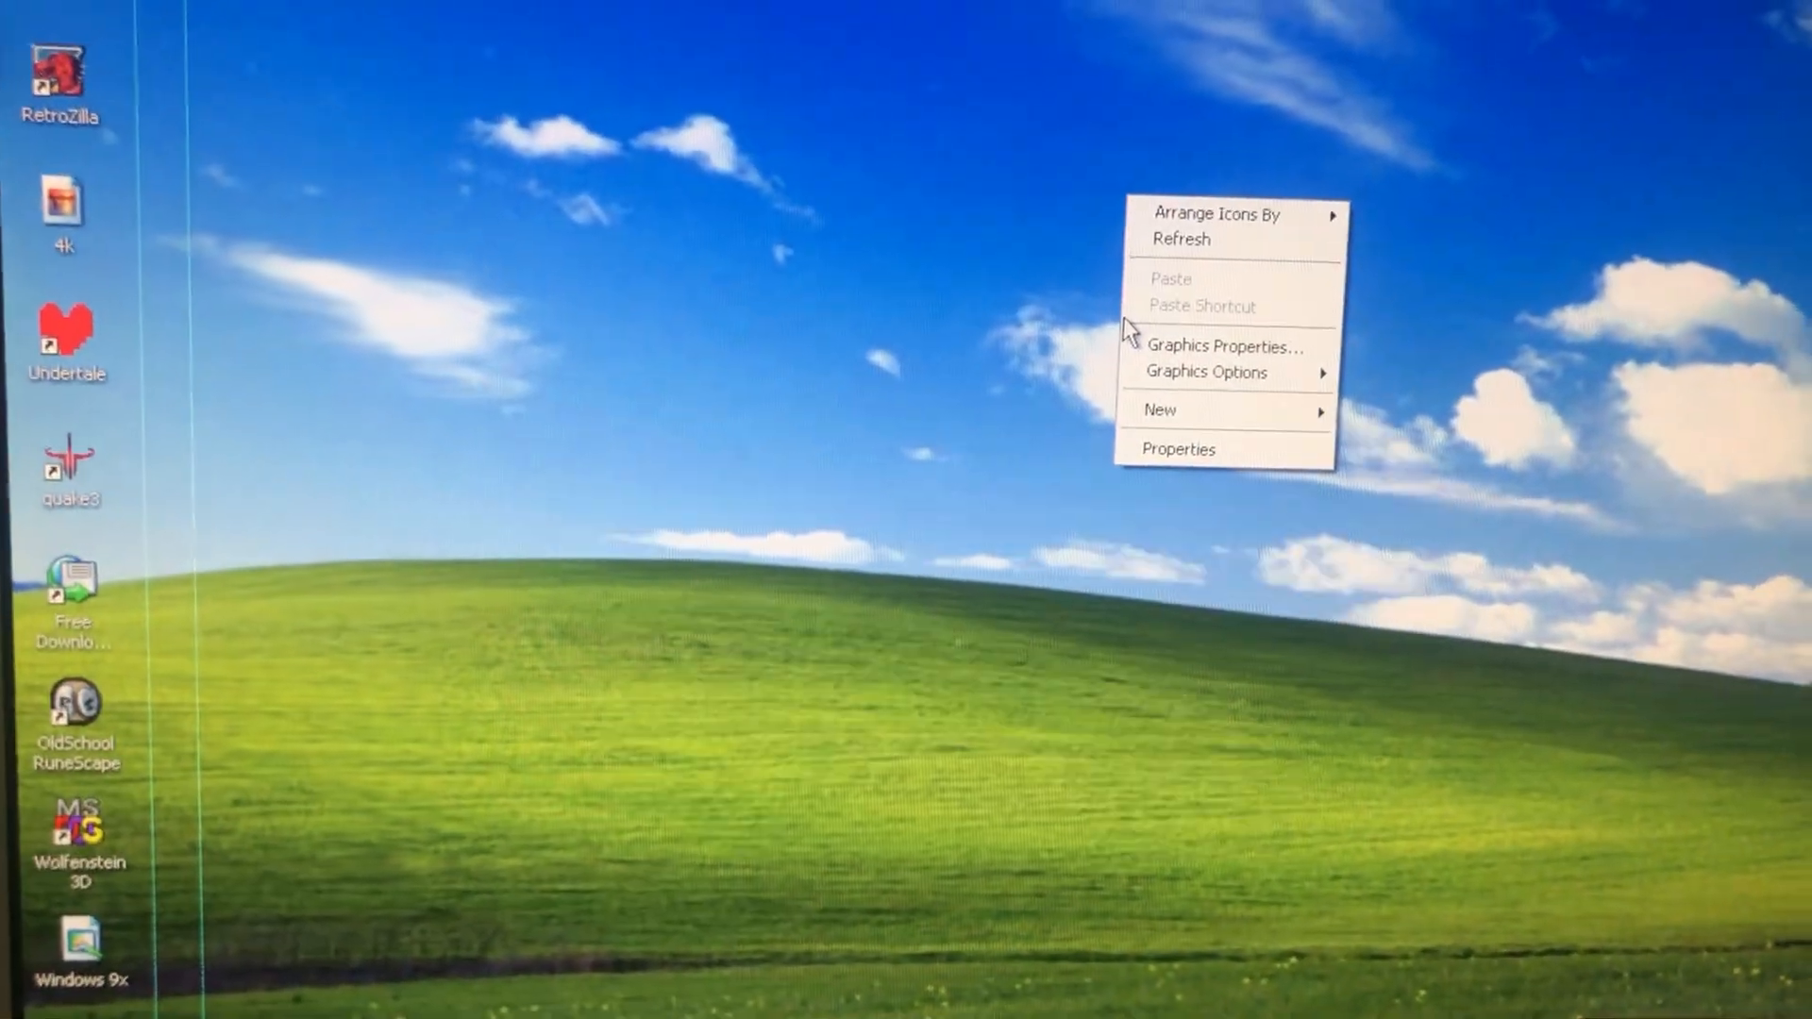
left_click(1178, 449)
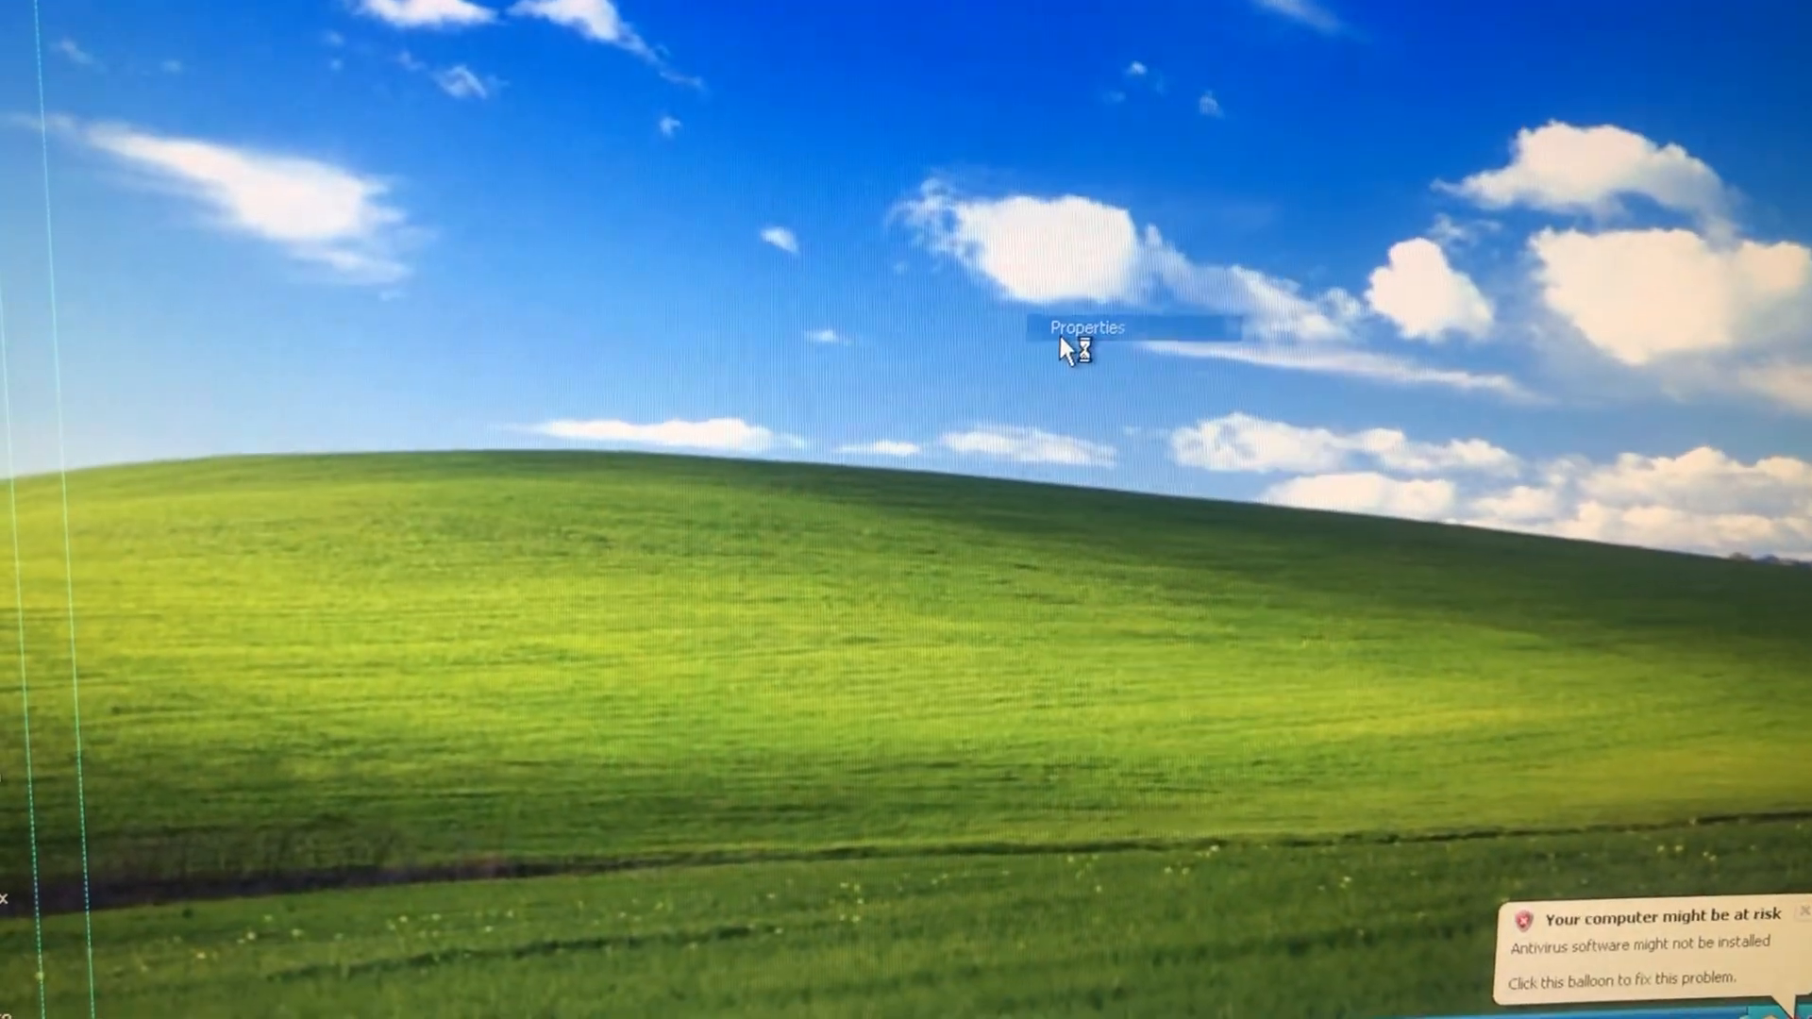
left_click(1085, 326)
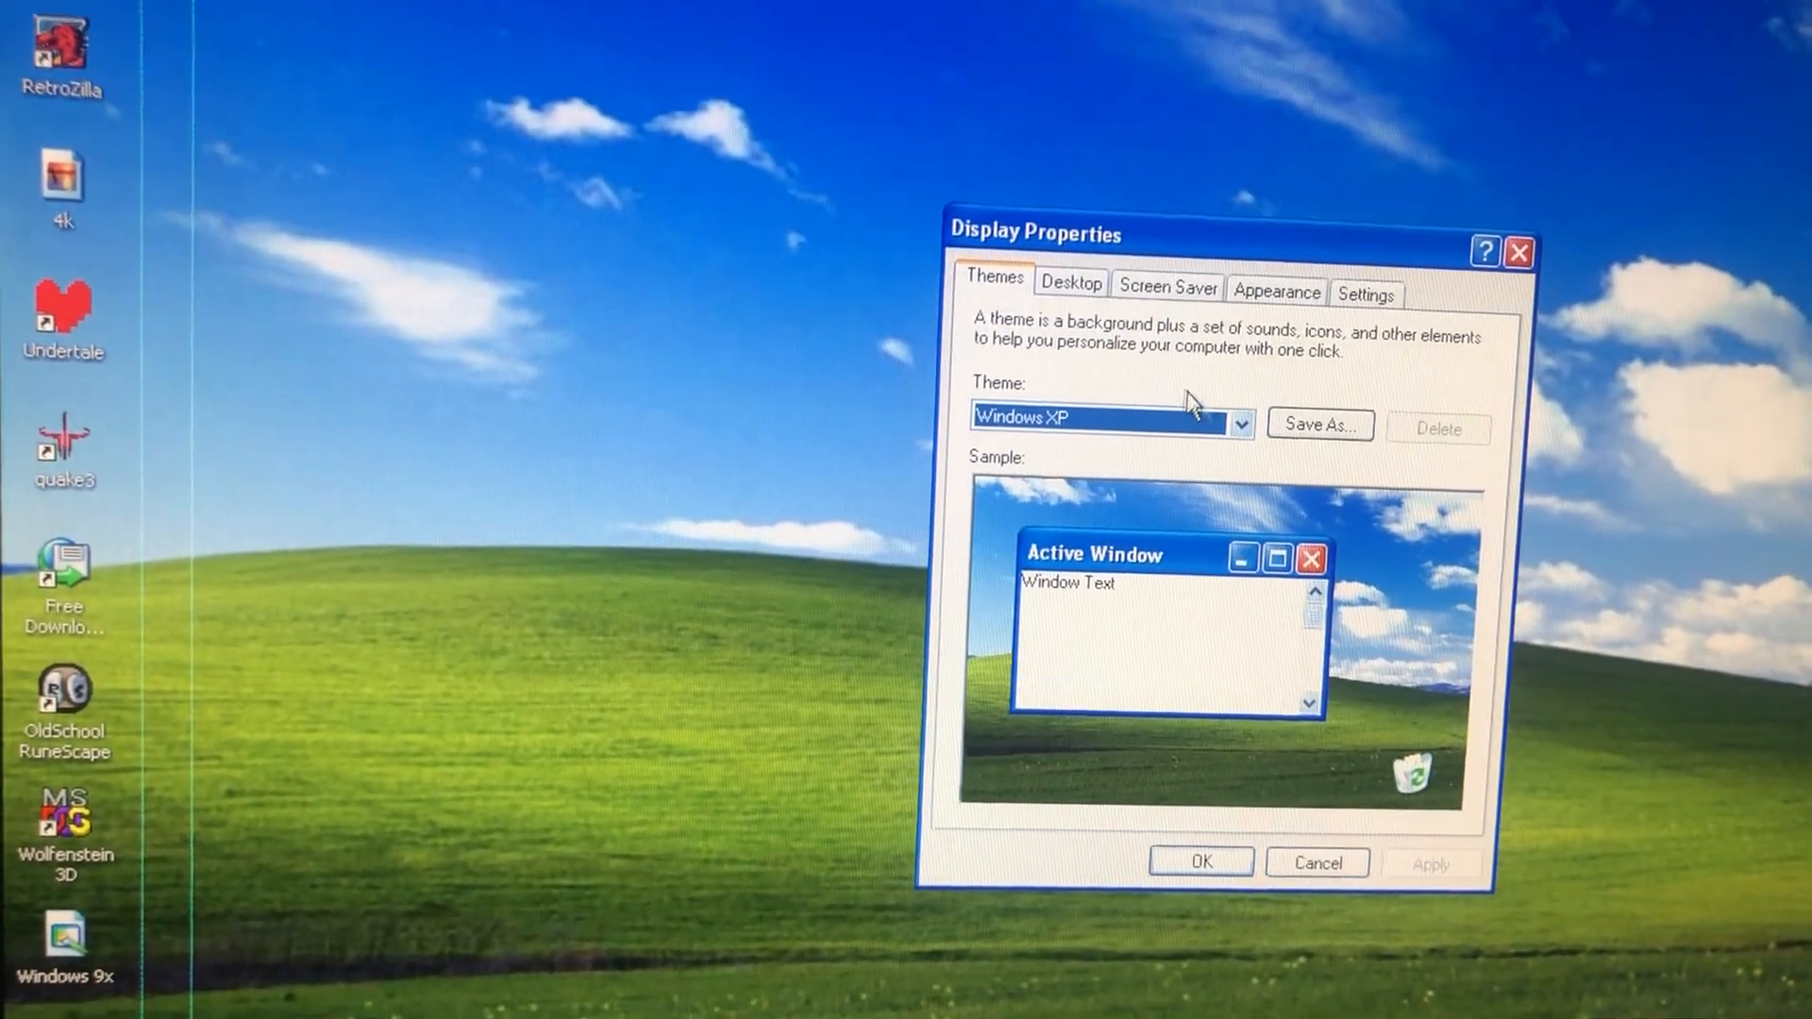
left_click(1239, 419)
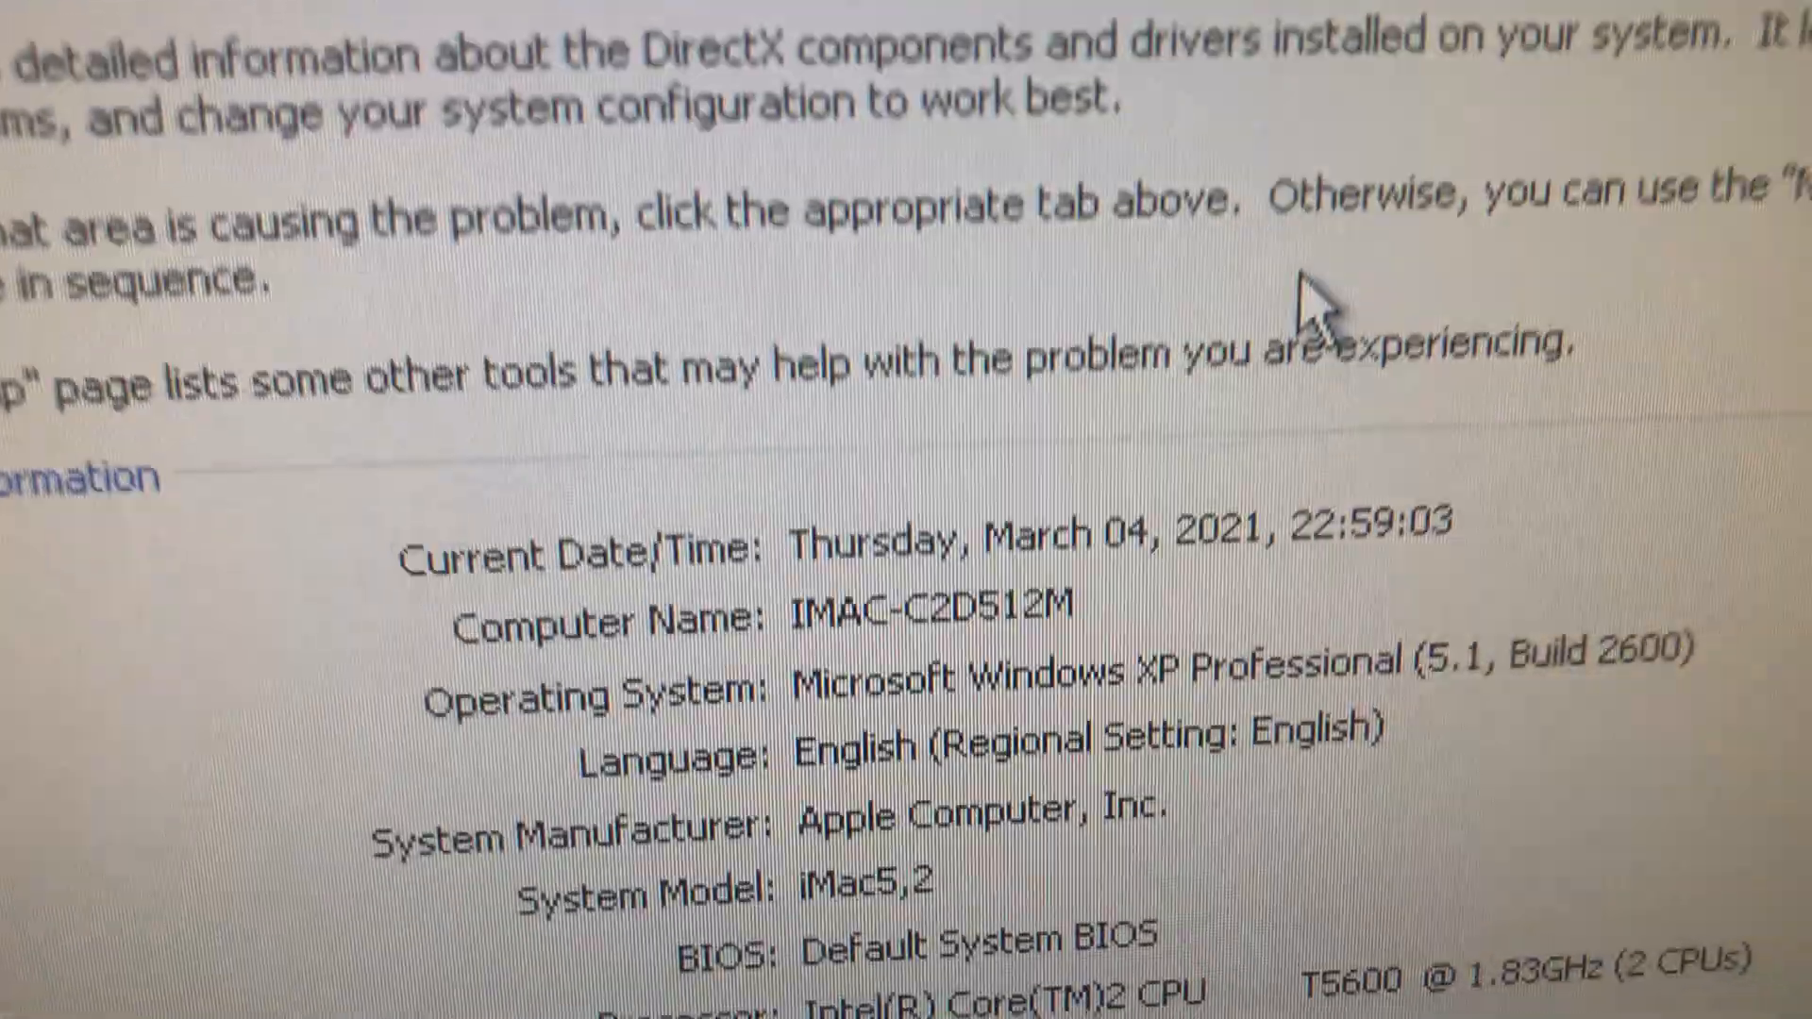
scroll("down", 3)
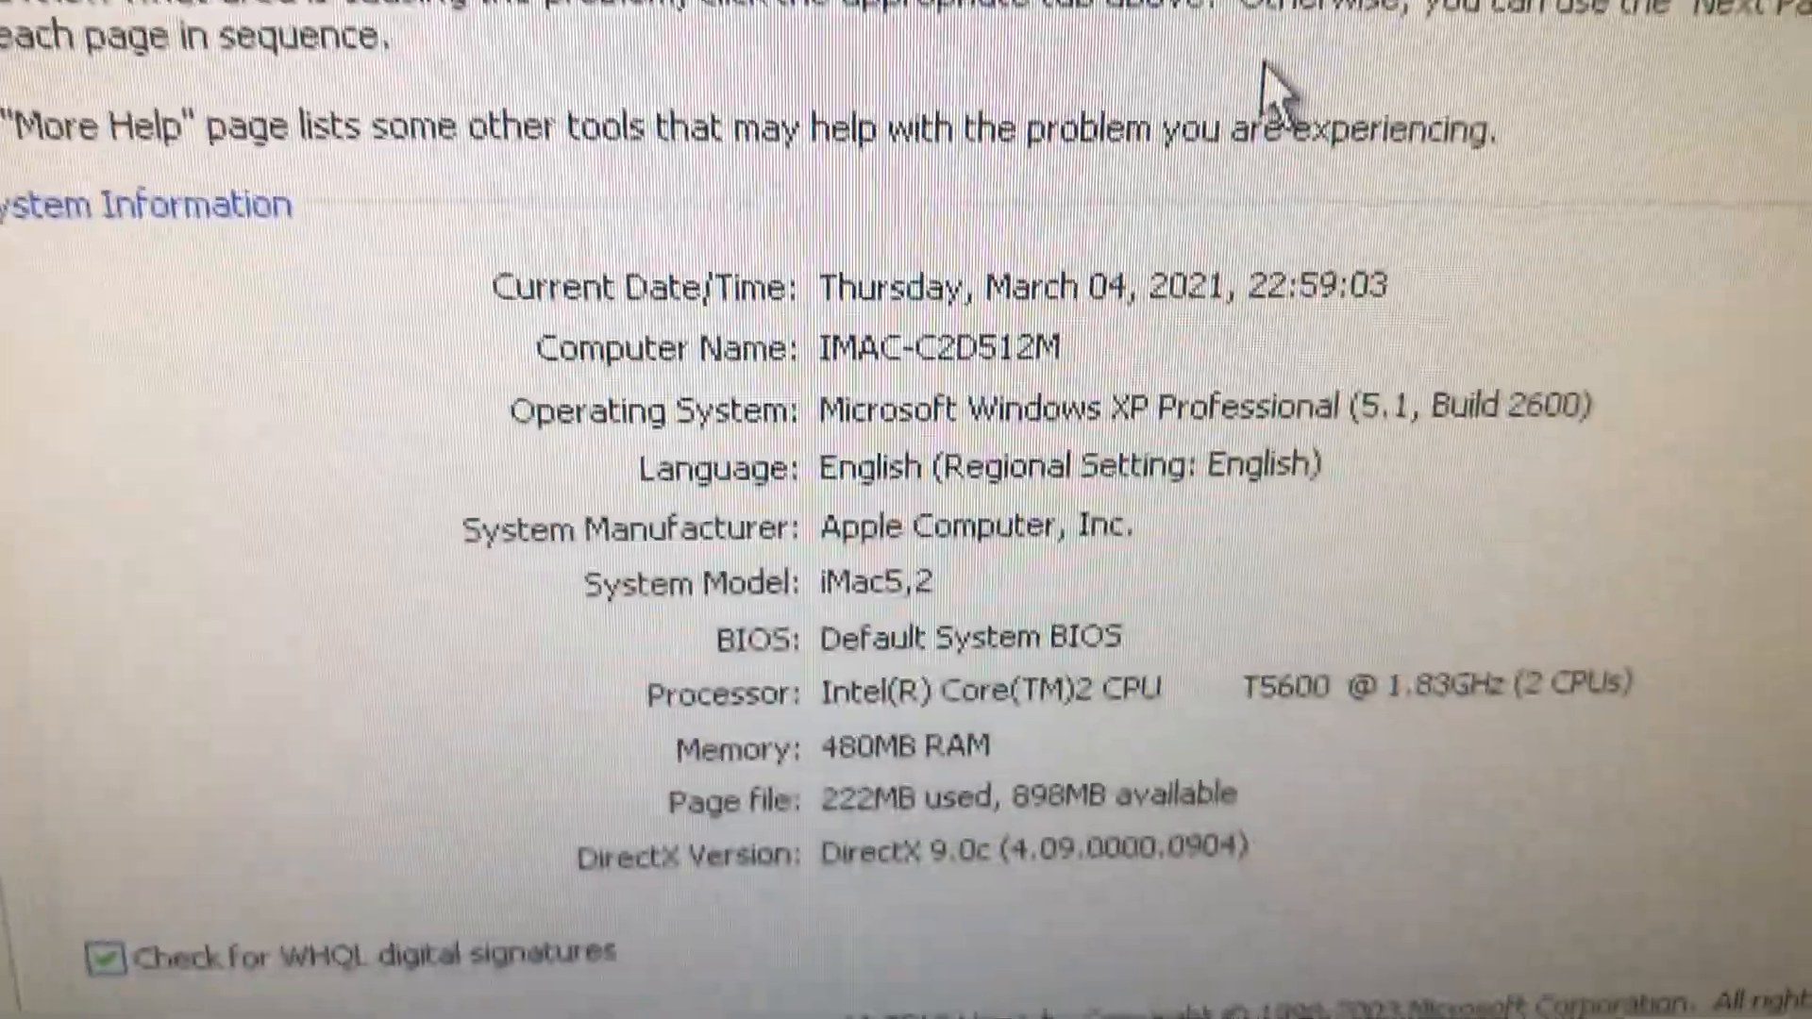
scroll("down", 3)
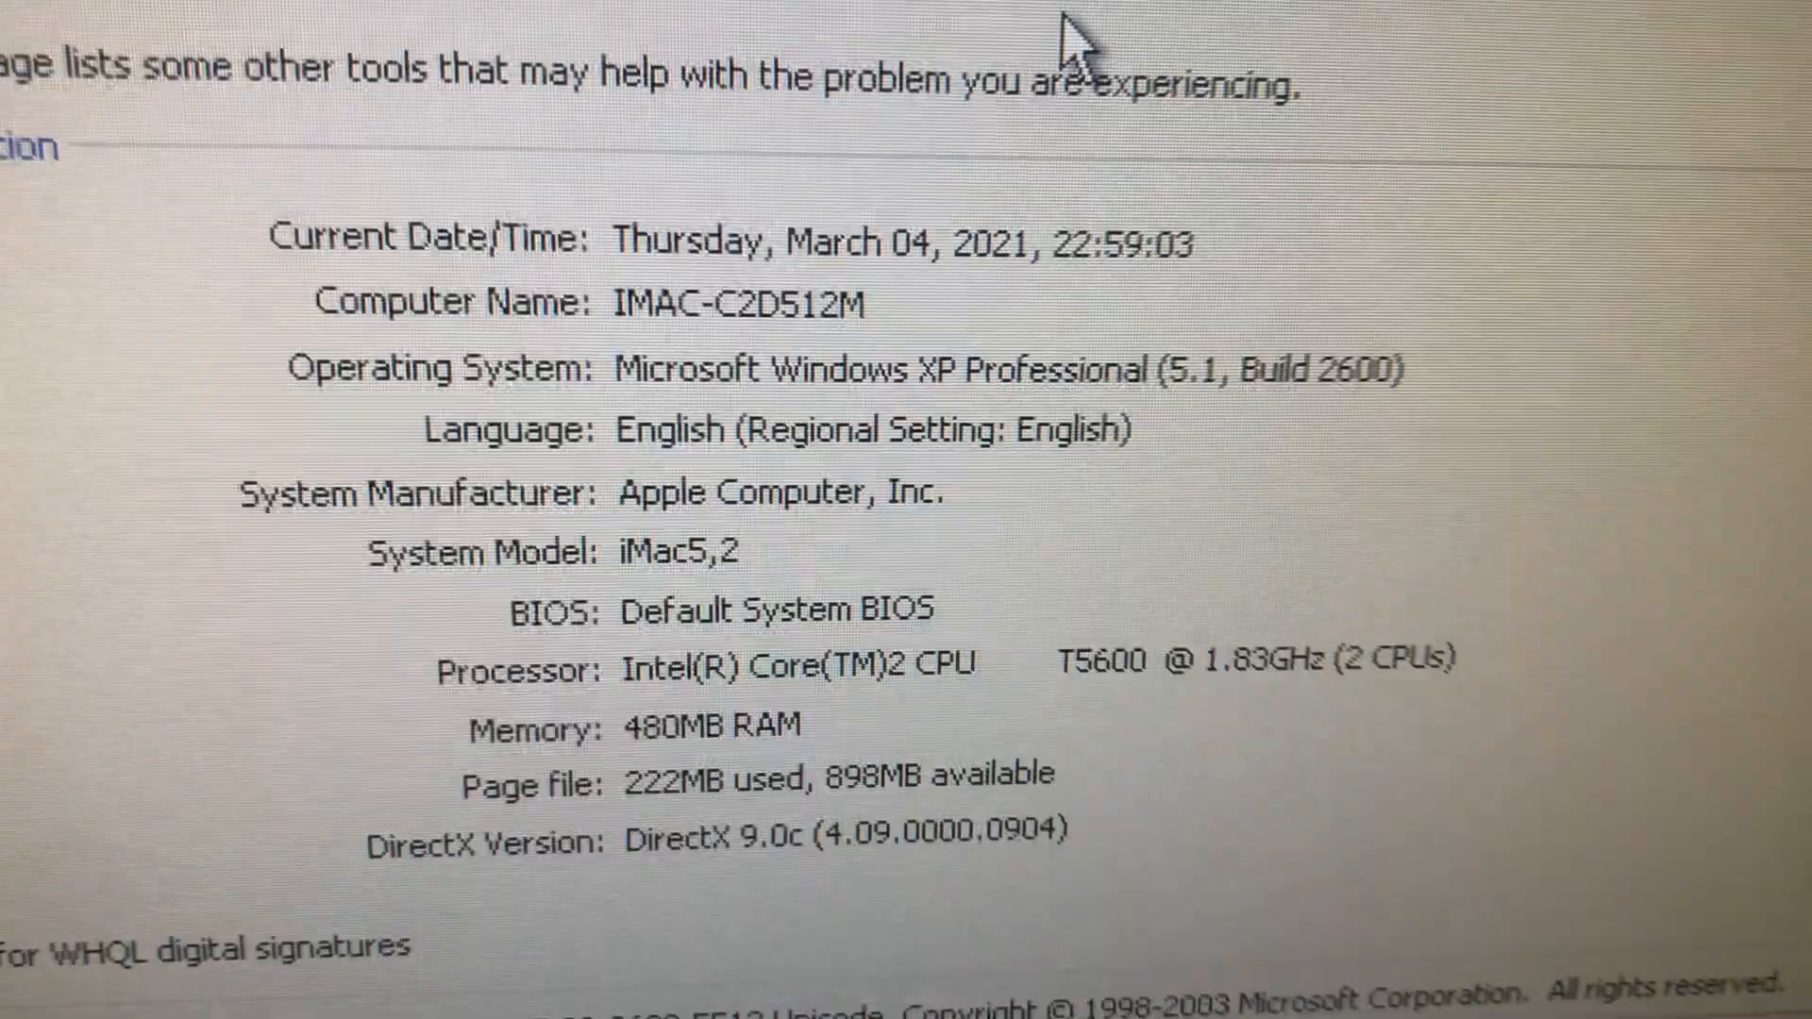
scroll("down", 3)
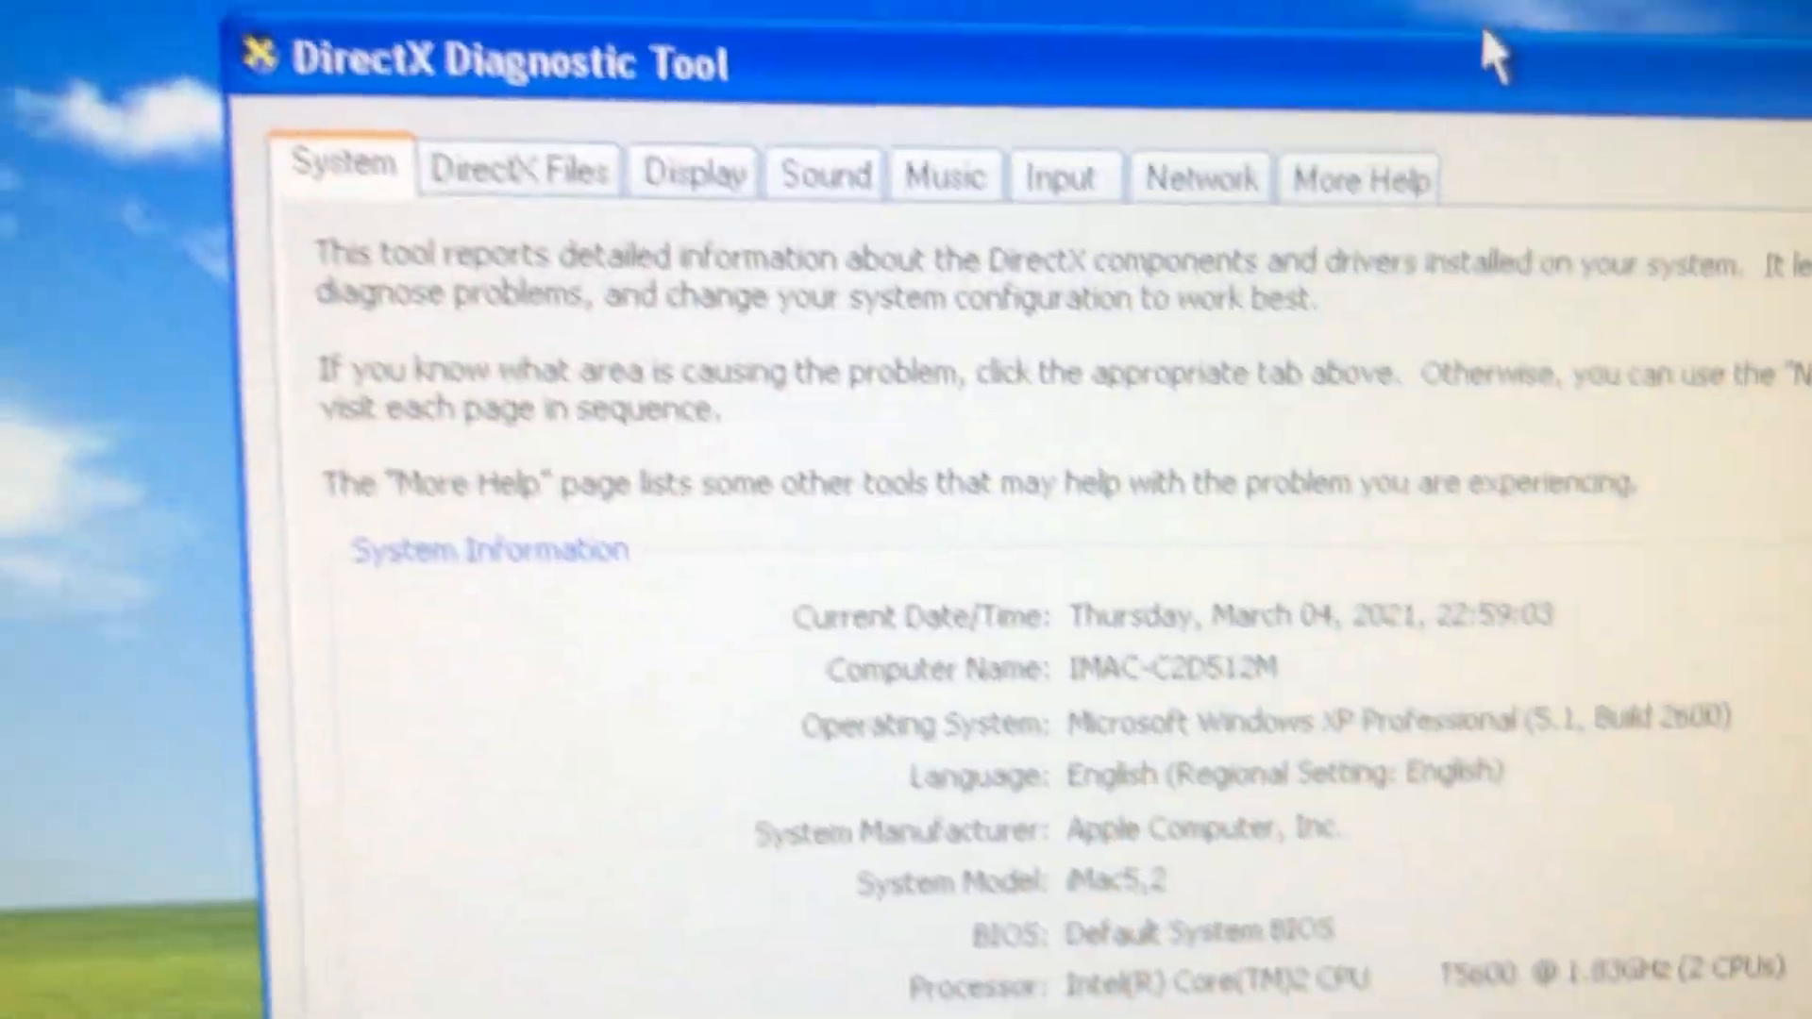
Show the Display page with the Intel GMA 950 adapter details and scroll through them
left_click(691, 239)
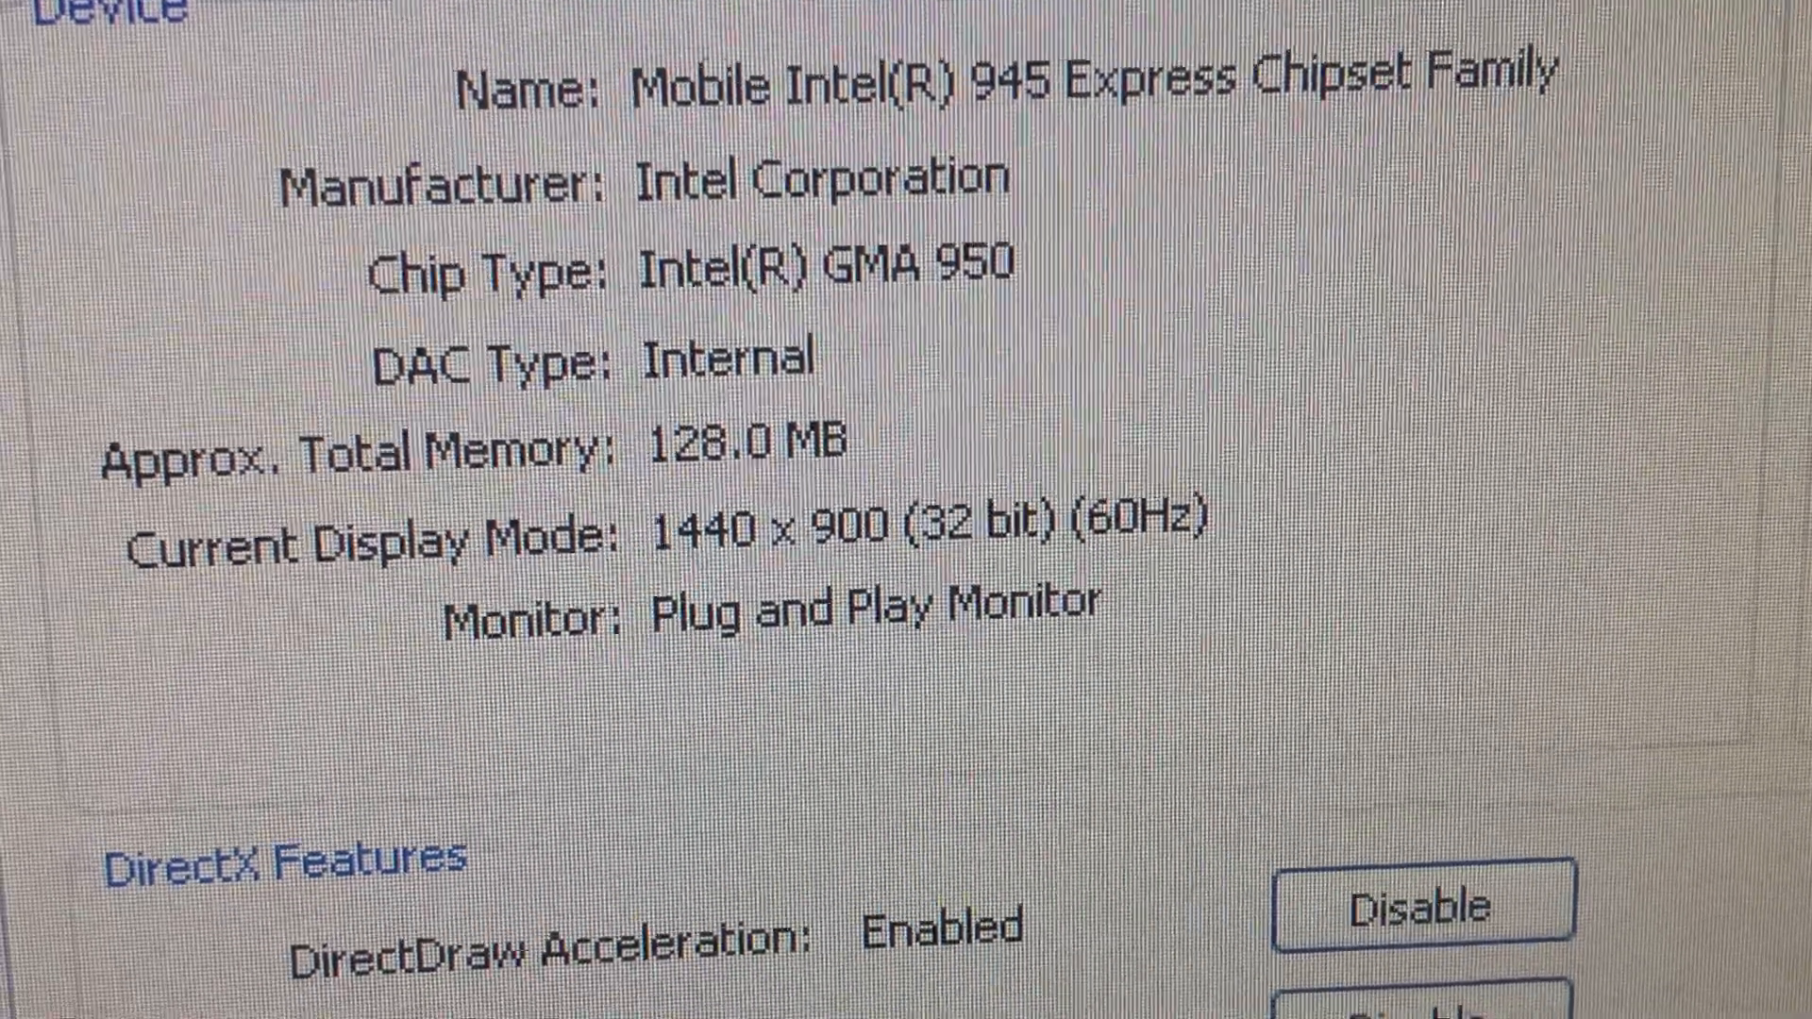
scroll("down", 3)
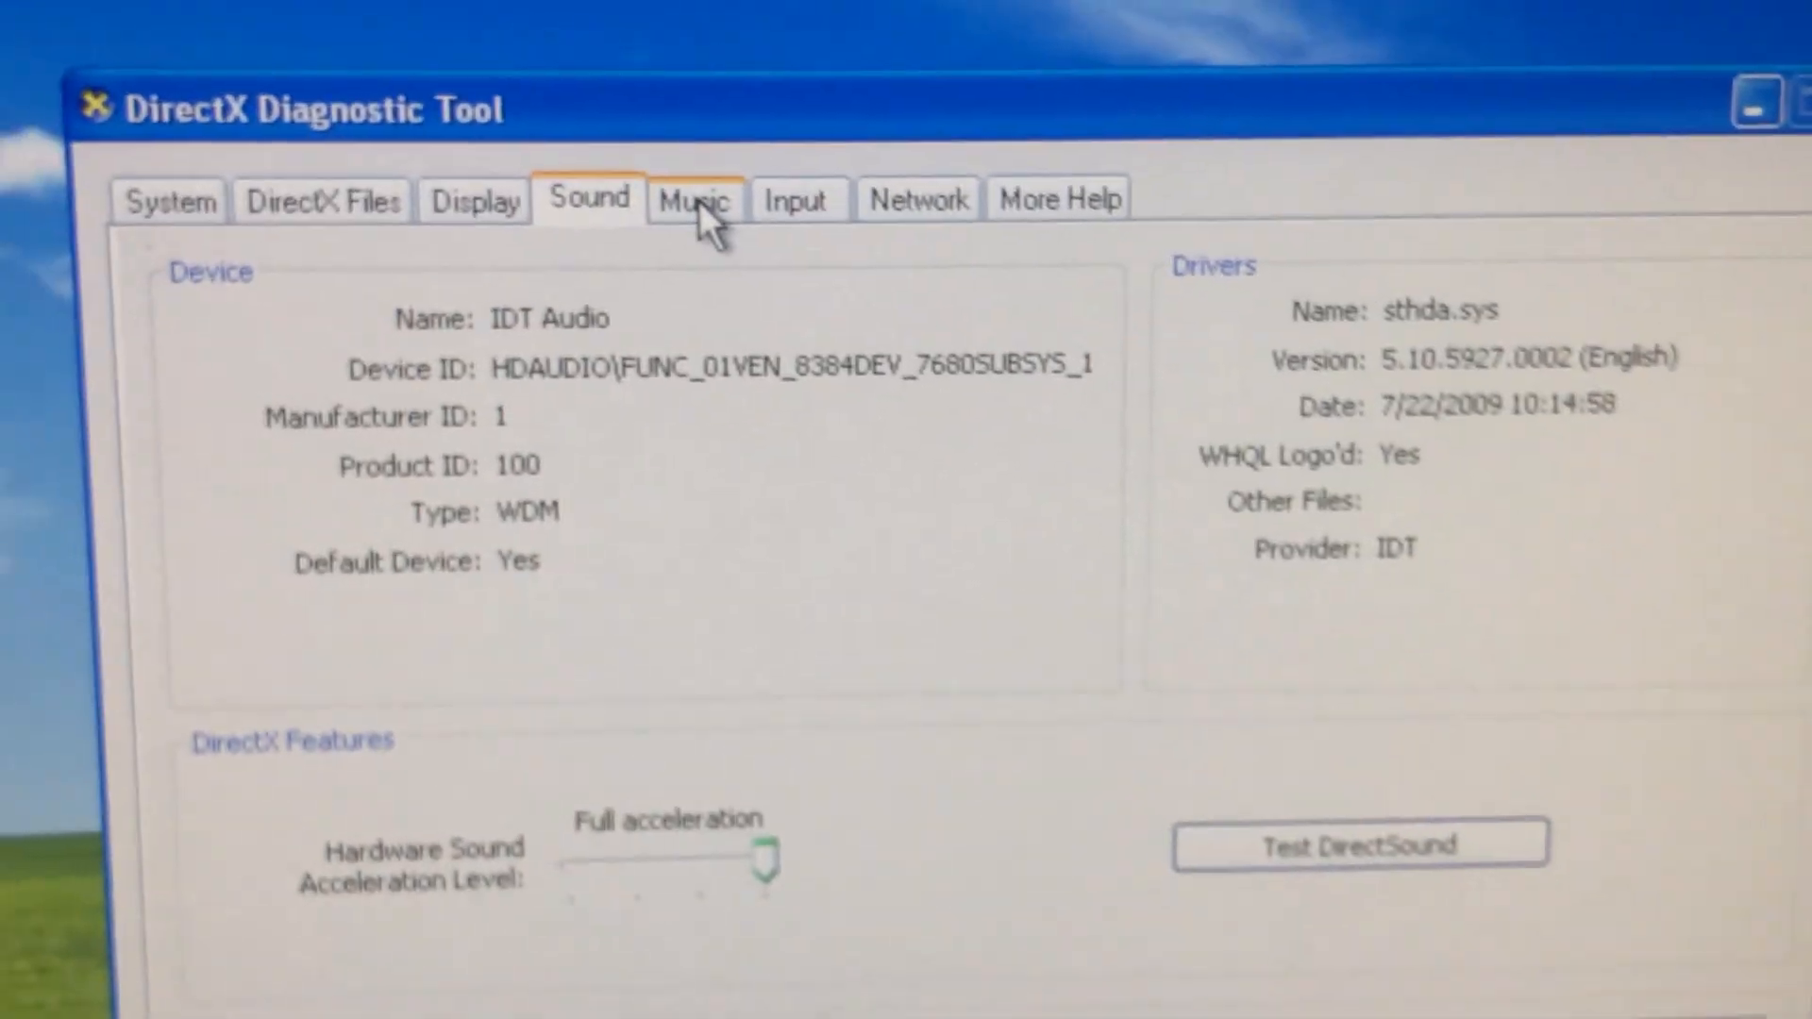
View the Music page's Microsoft Synthesizer ports, then close DxDiag back to the desktop
left_click(692, 198)
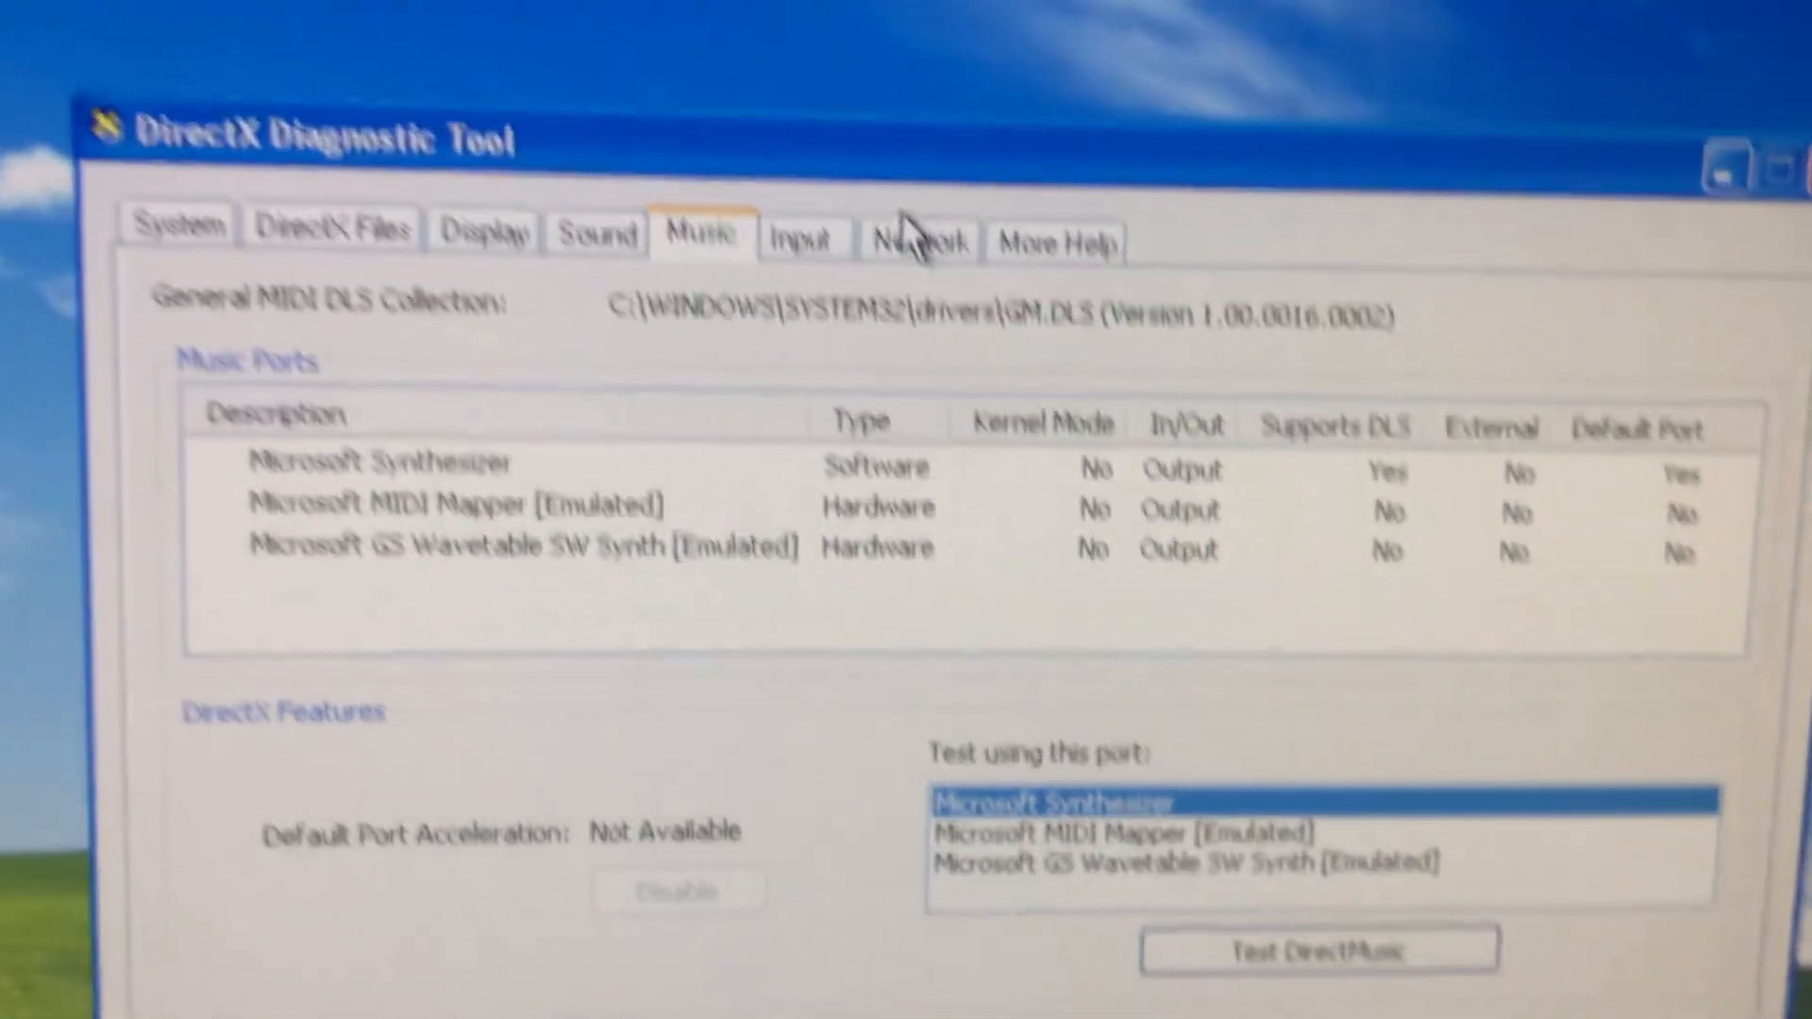
left_click(900, 244)
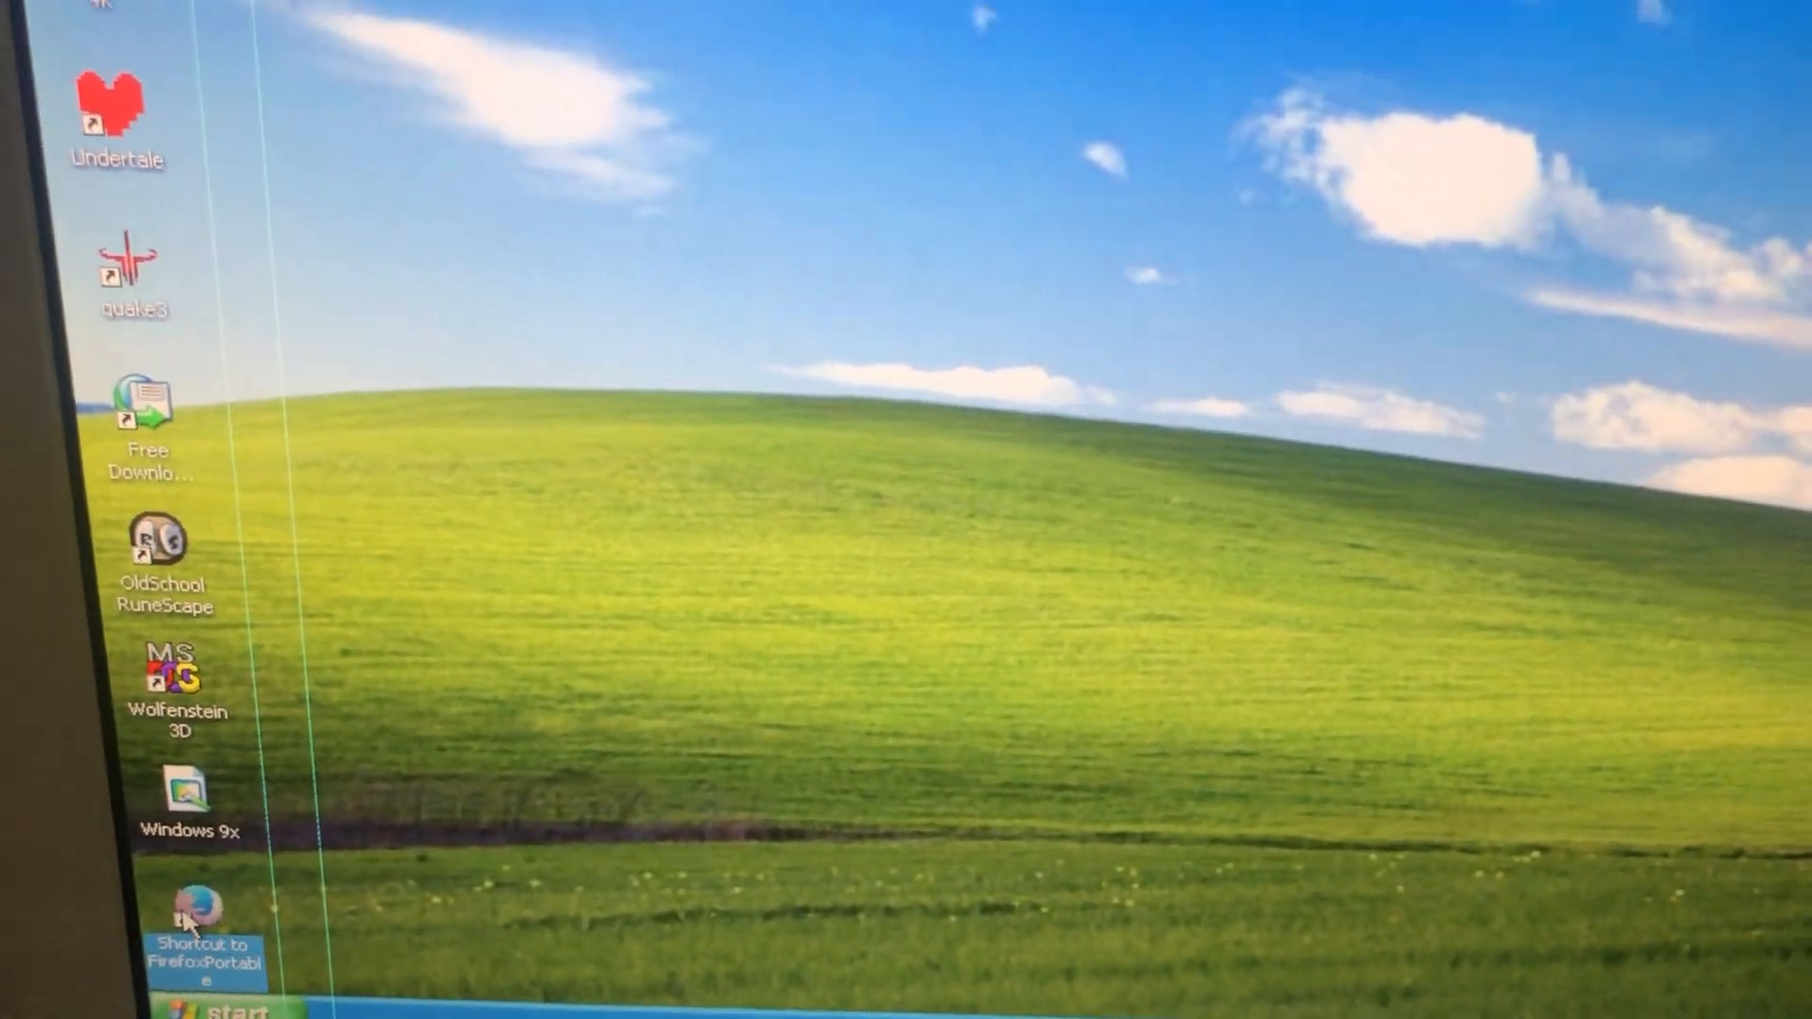
right_click(196, 913)
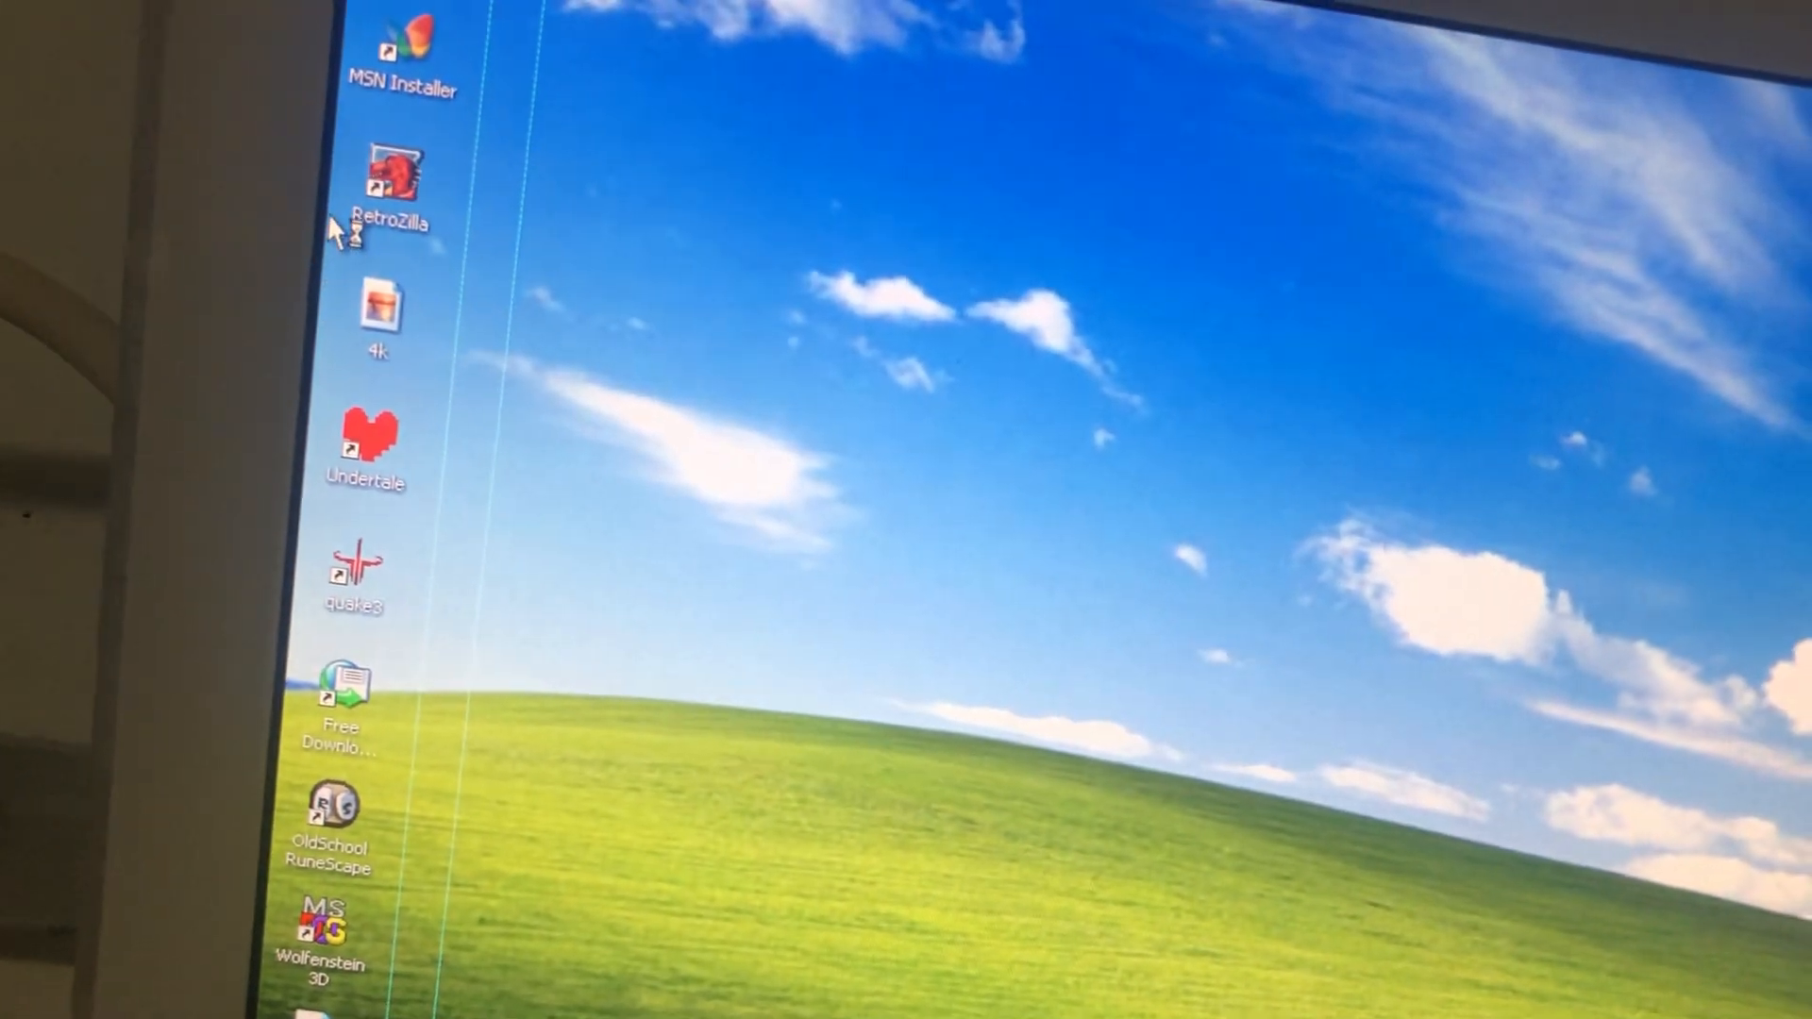
Launch Firefox Portable from its desktop shortcut so the start page shows
double_click(393, 179)
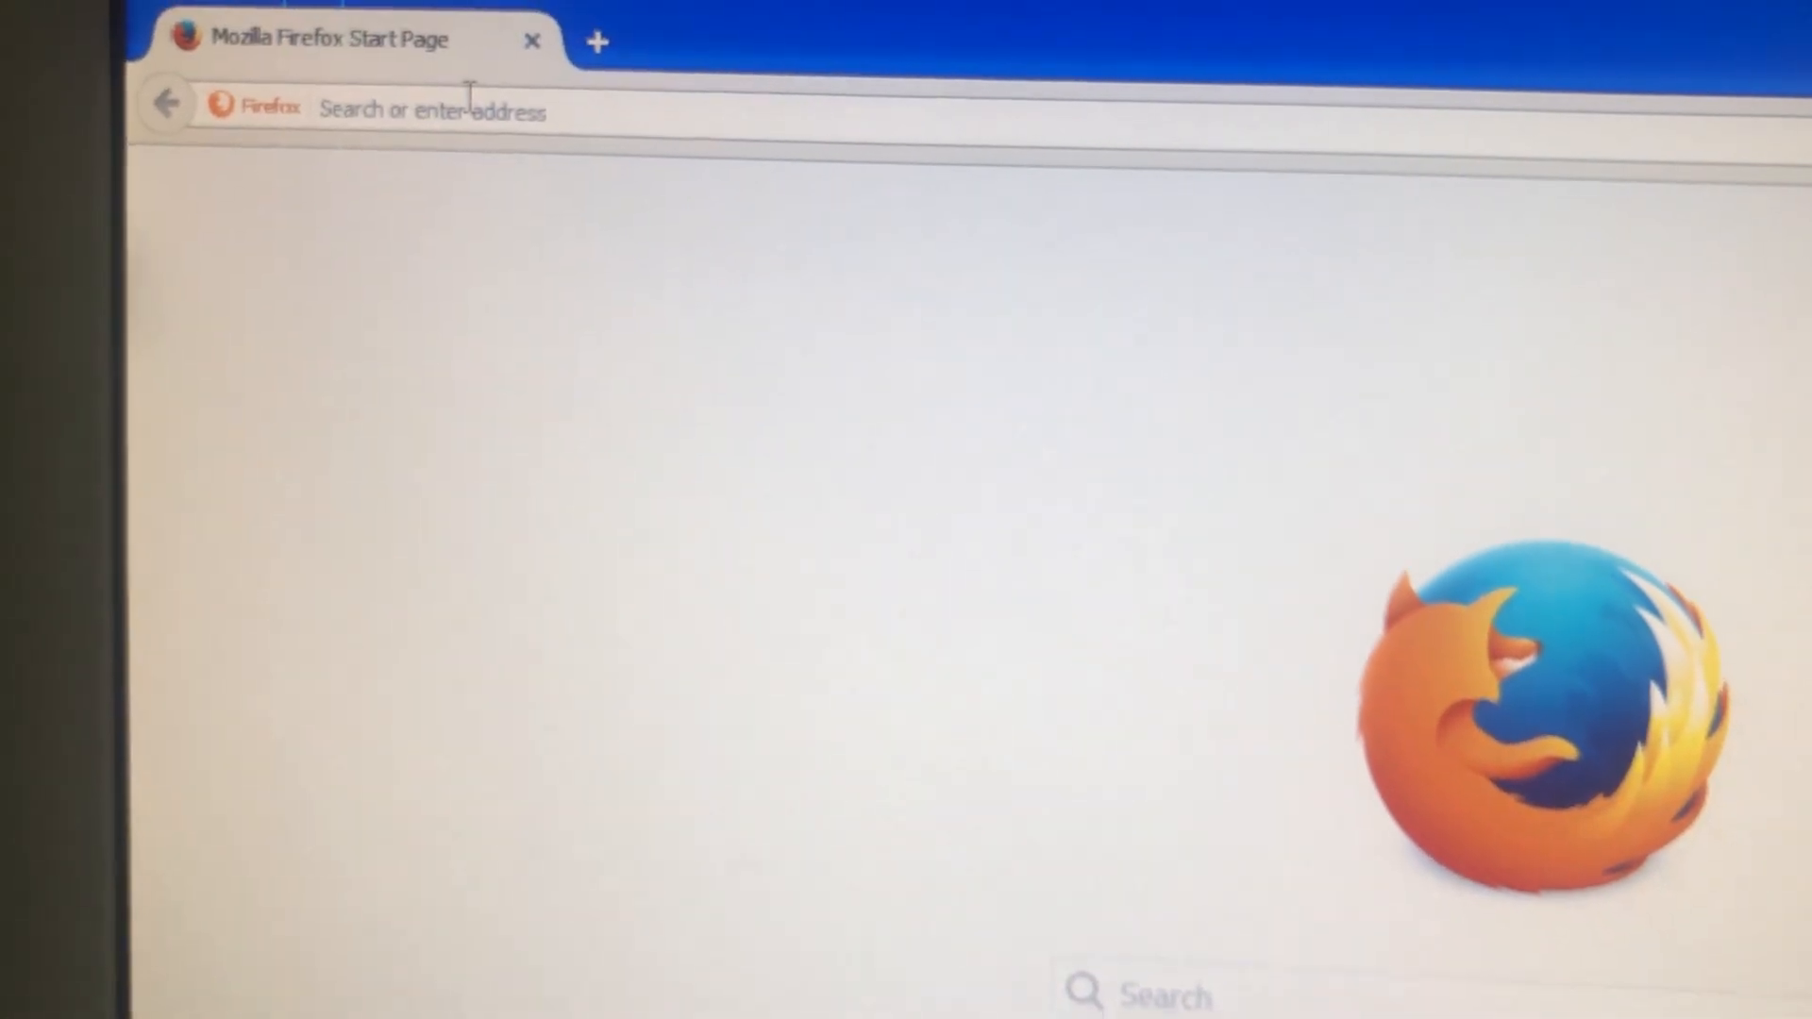
Enter reddit.com in the address bar and load Reddit's Popular posts feed
type("reddit.com")
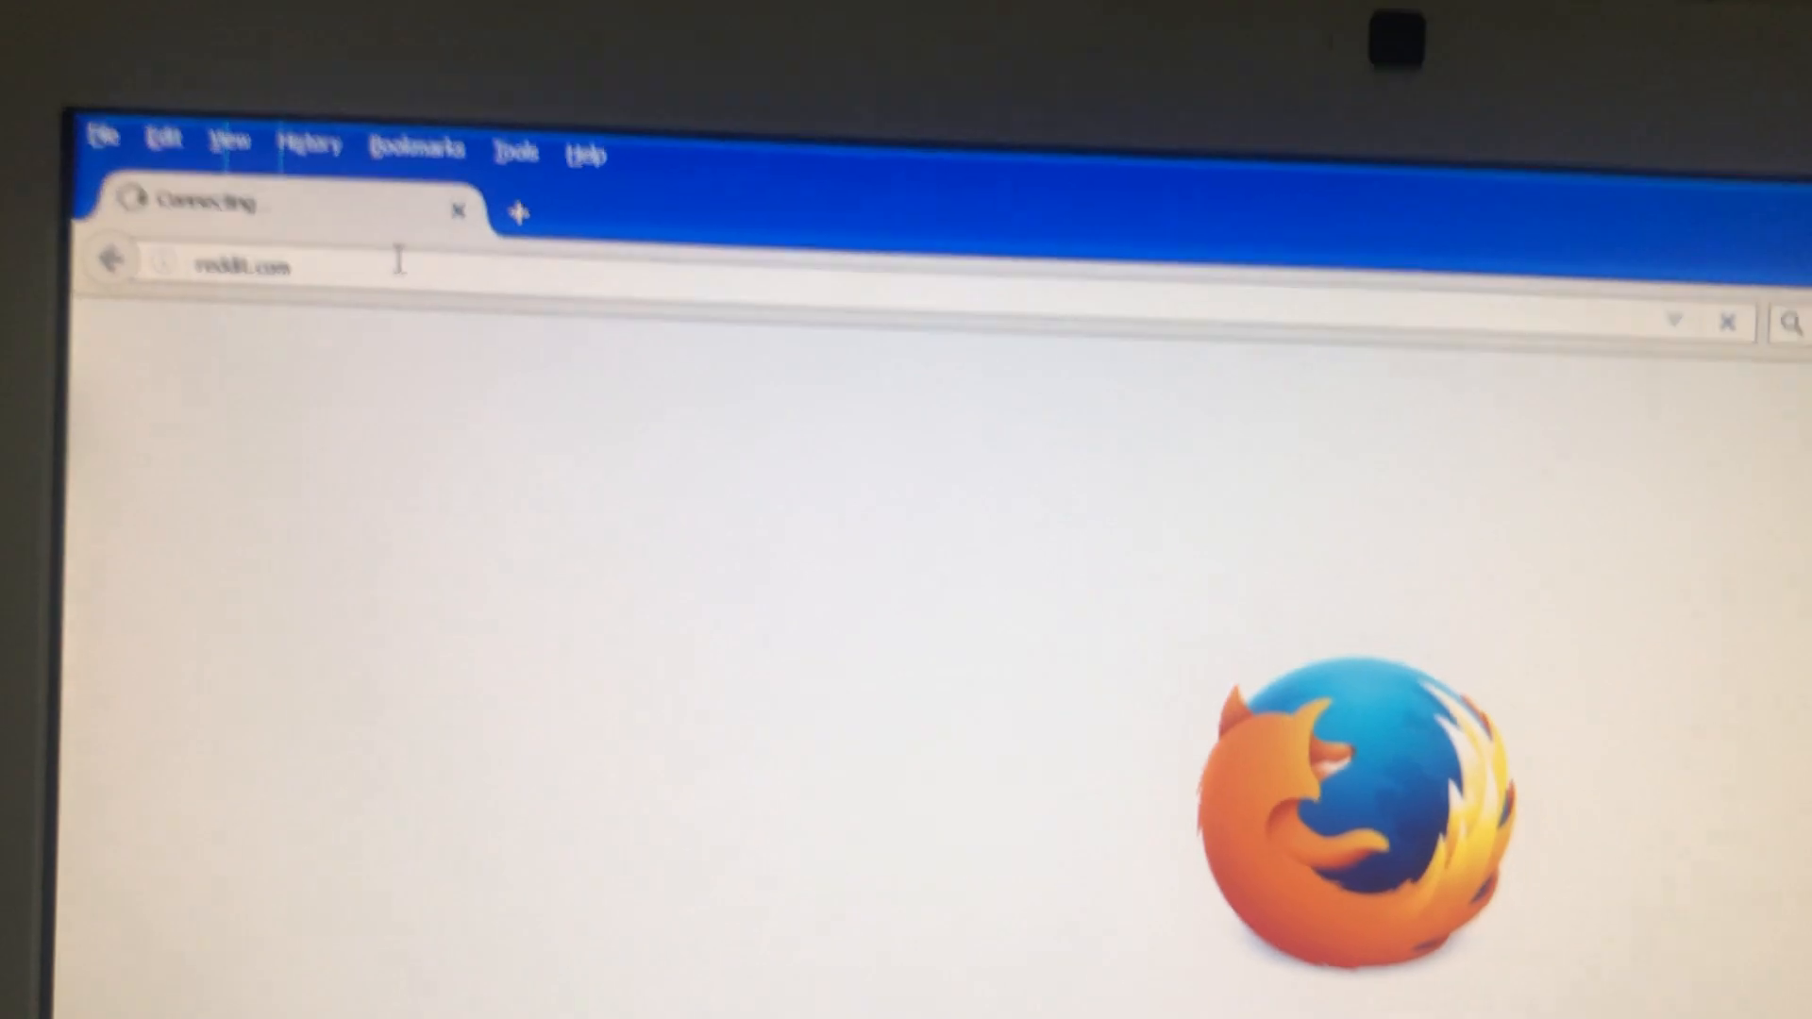
left_click(517, 214)
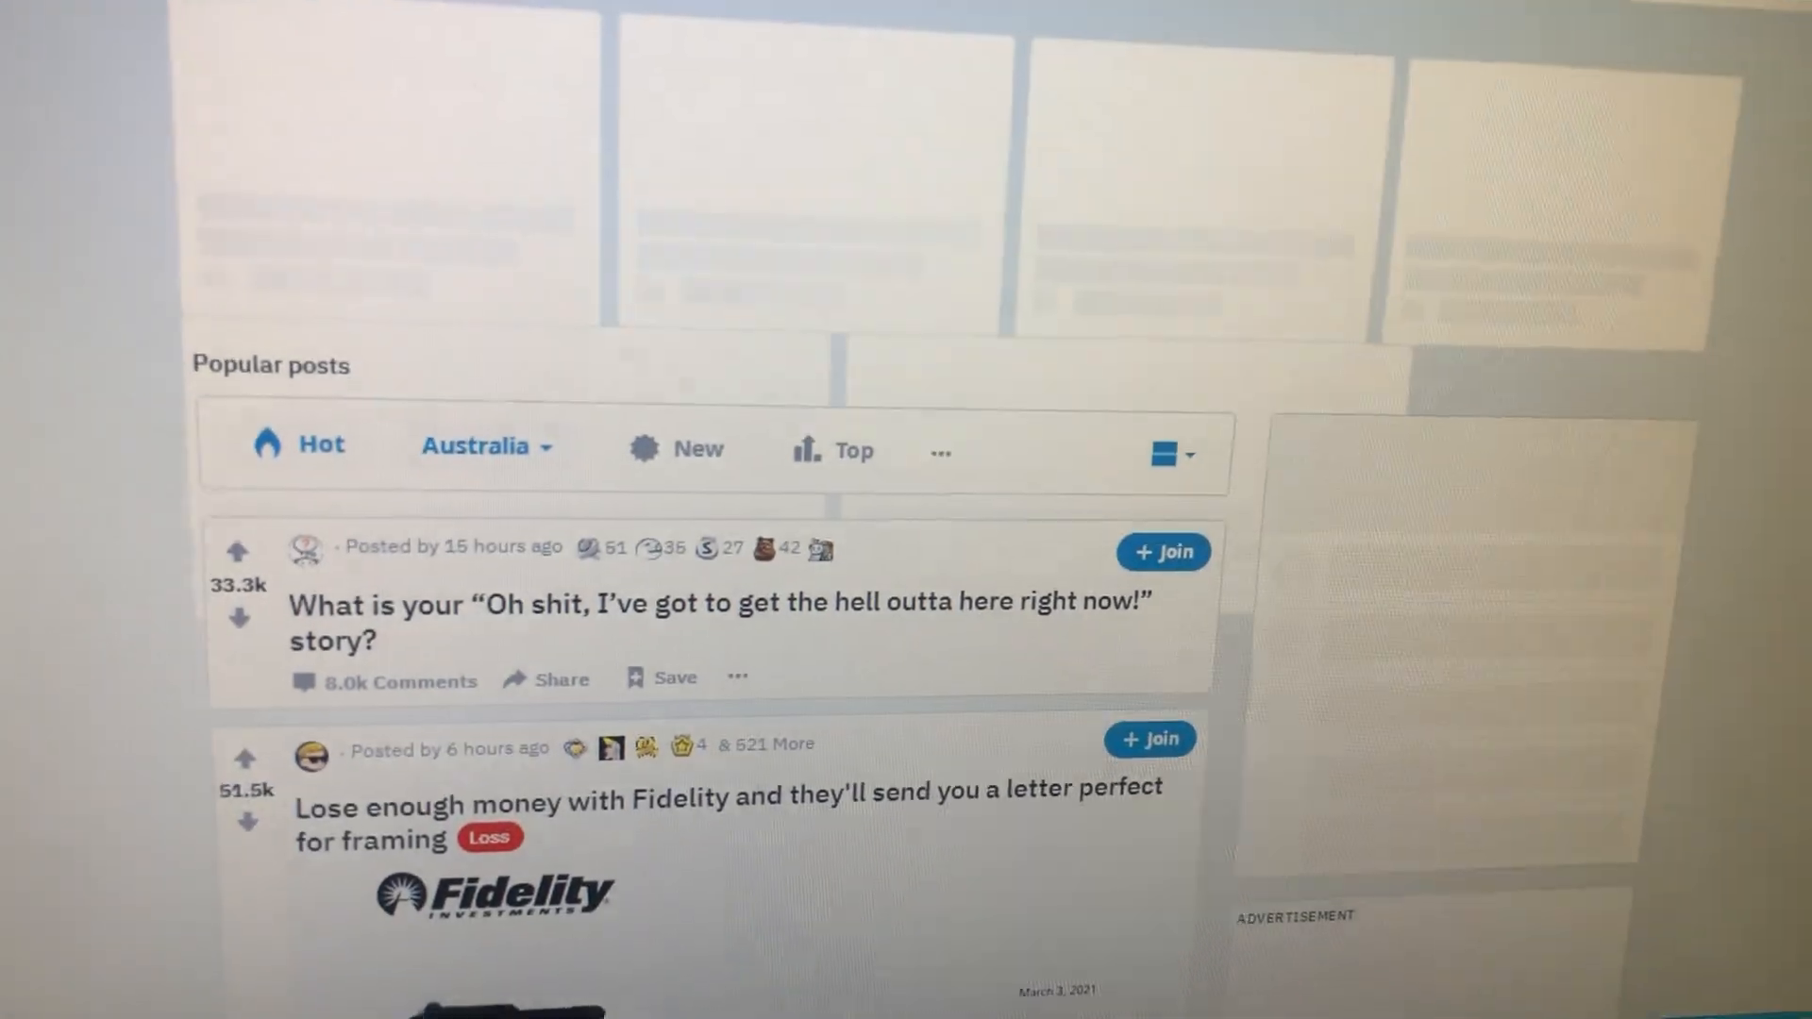
Move from Reddit to YouTube and start a new address entry reading 'goo'
scroll("up", 3)
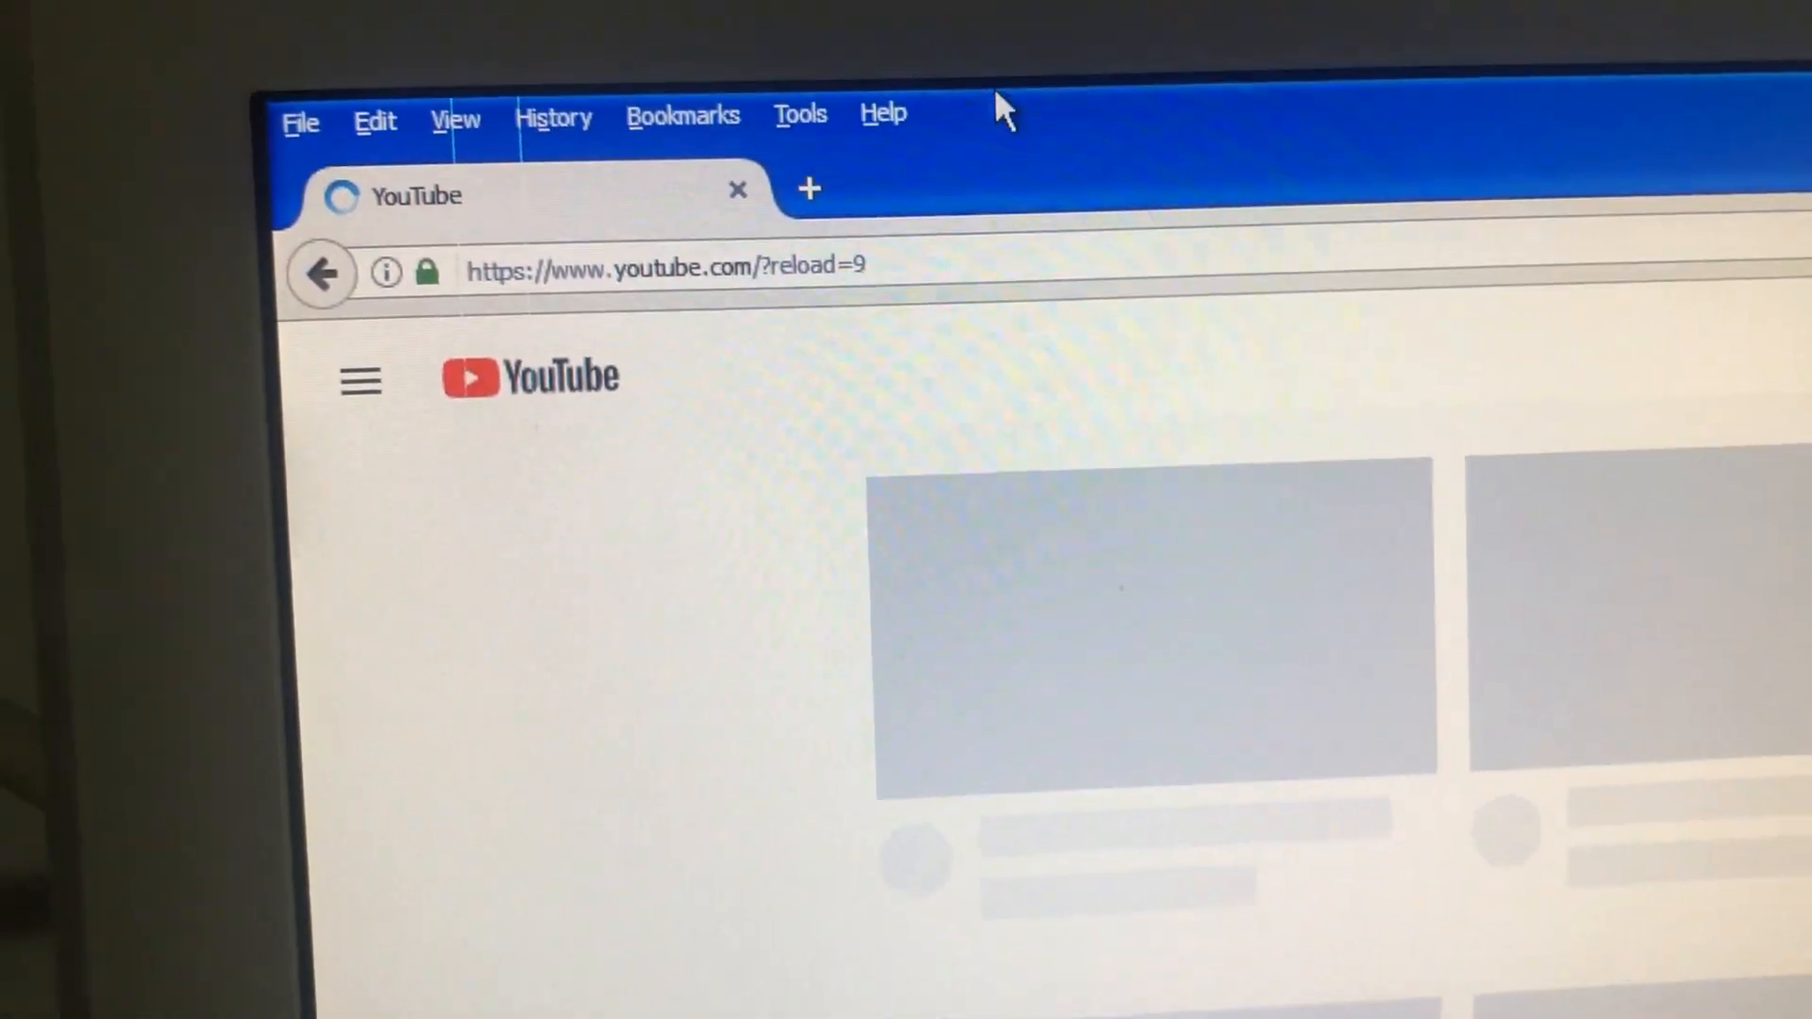
type("goo")
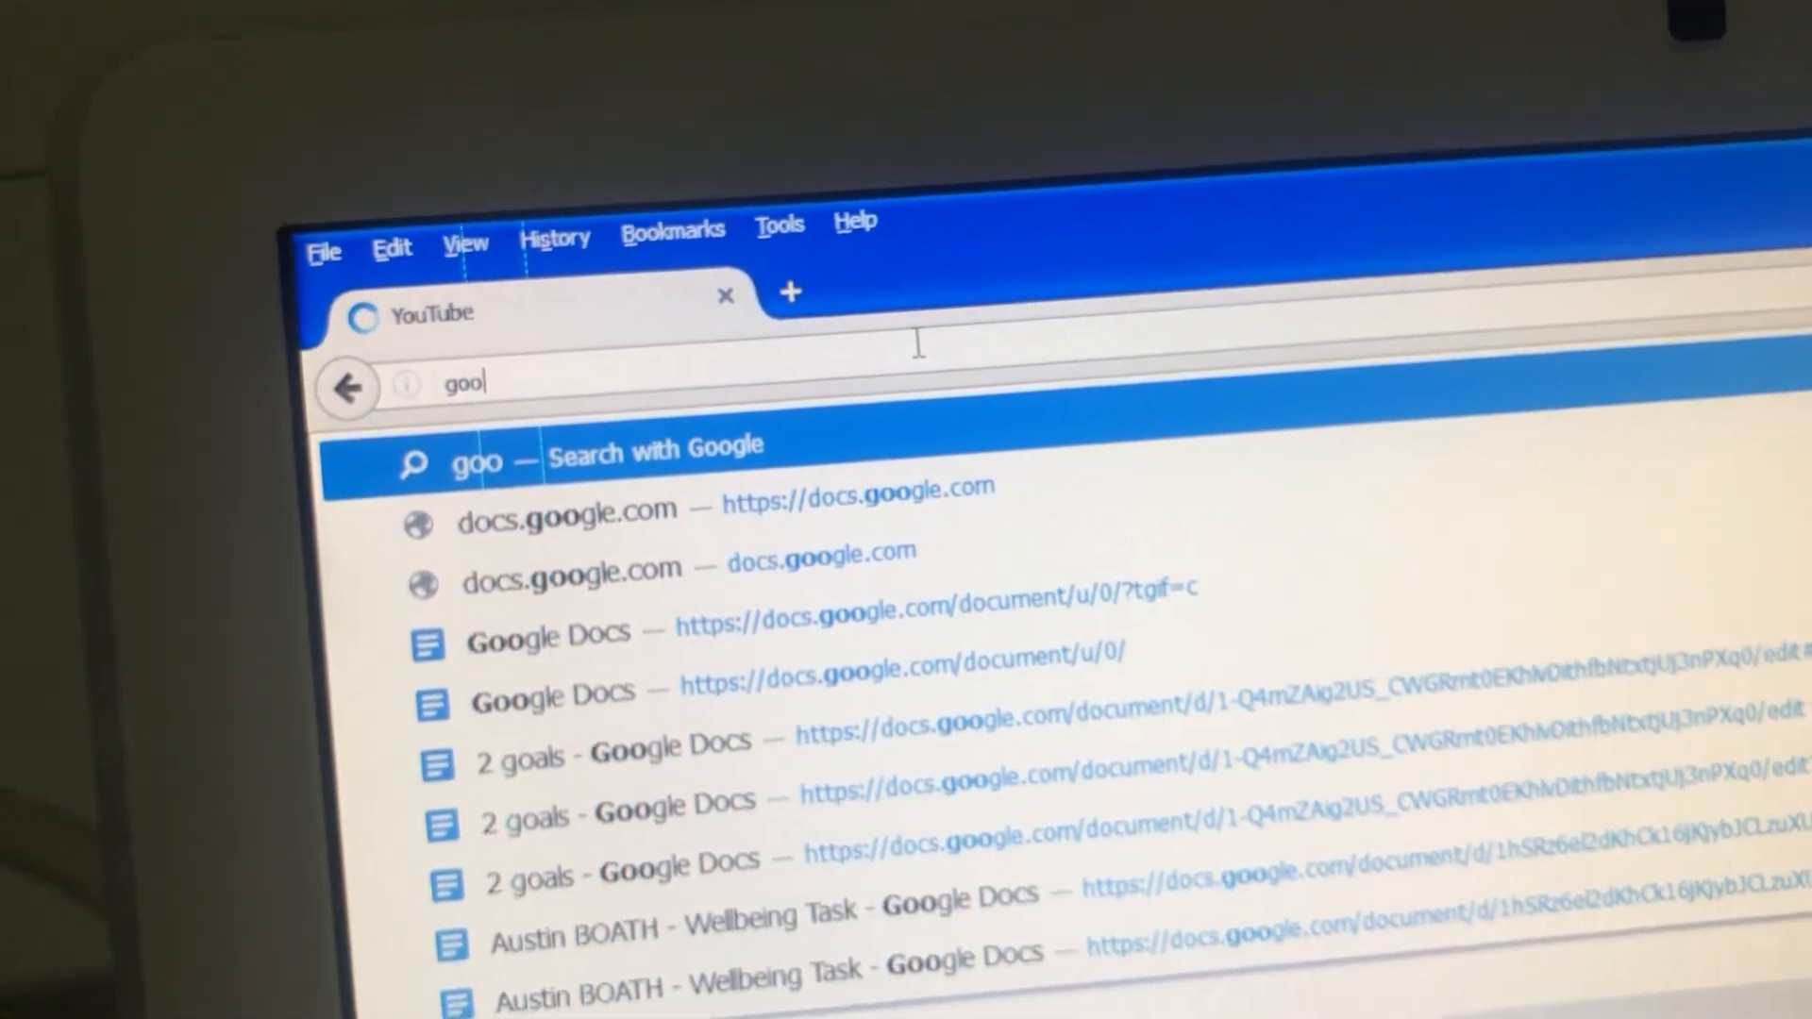